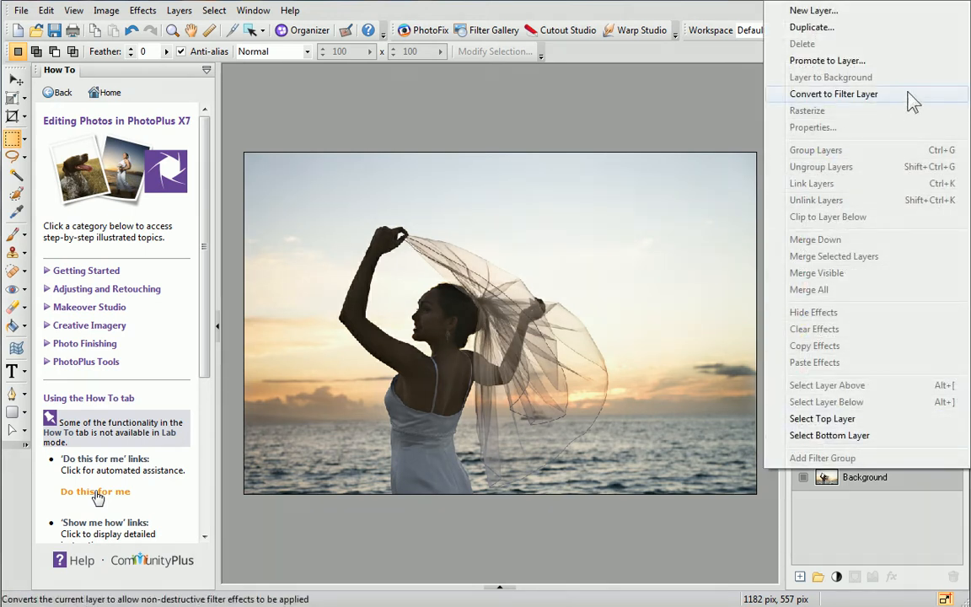
Step: Convert the beach photo's Background layer into a non-destructive filter layer (Layer 1)
click(833, 94)
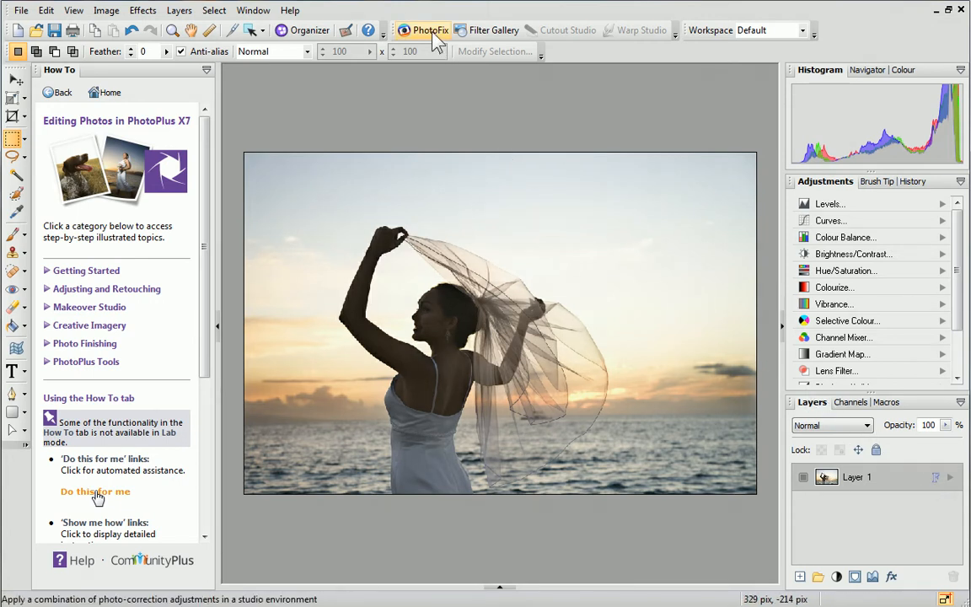
mouse_move(431, 31)
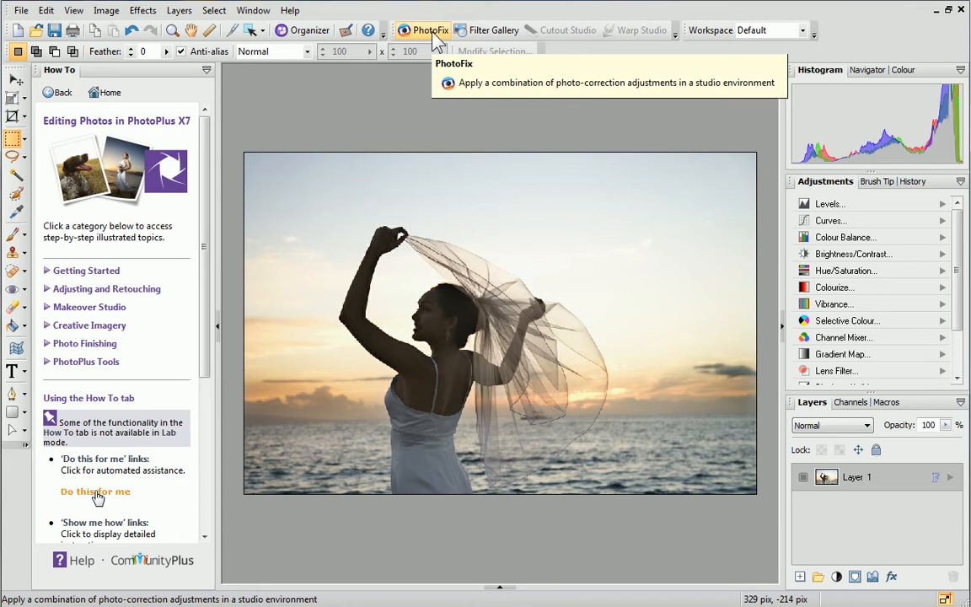
Step: Launch the PhotoFix studio on the bride photo from the toolbar
click(430, 30)
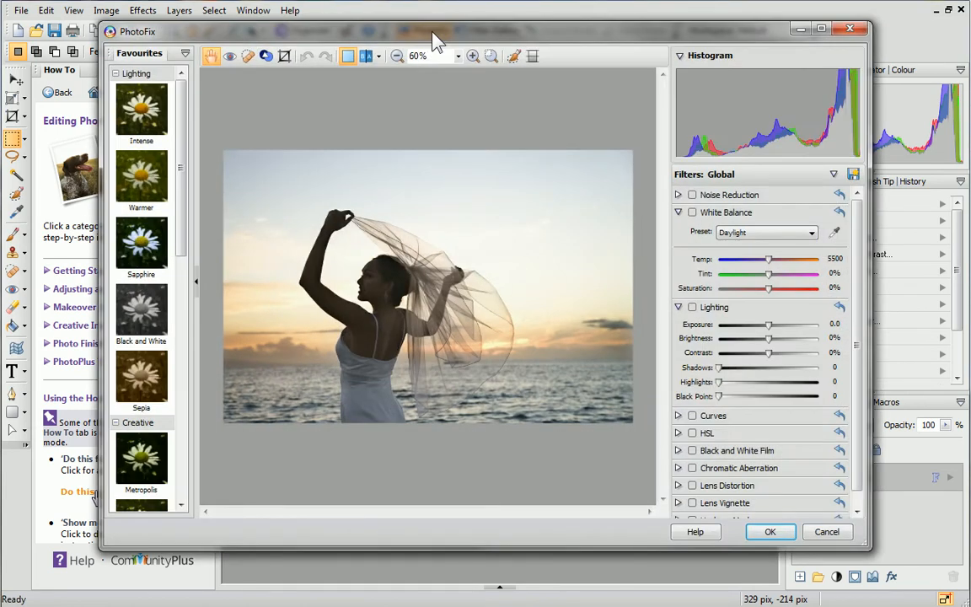
mouse_move(673, 184)
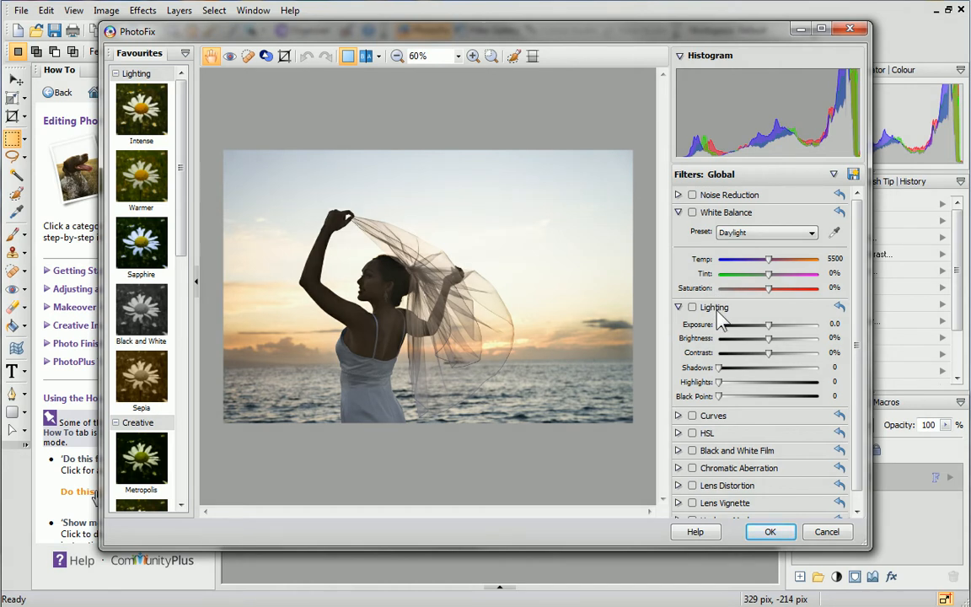
mouse_move(733, 327)
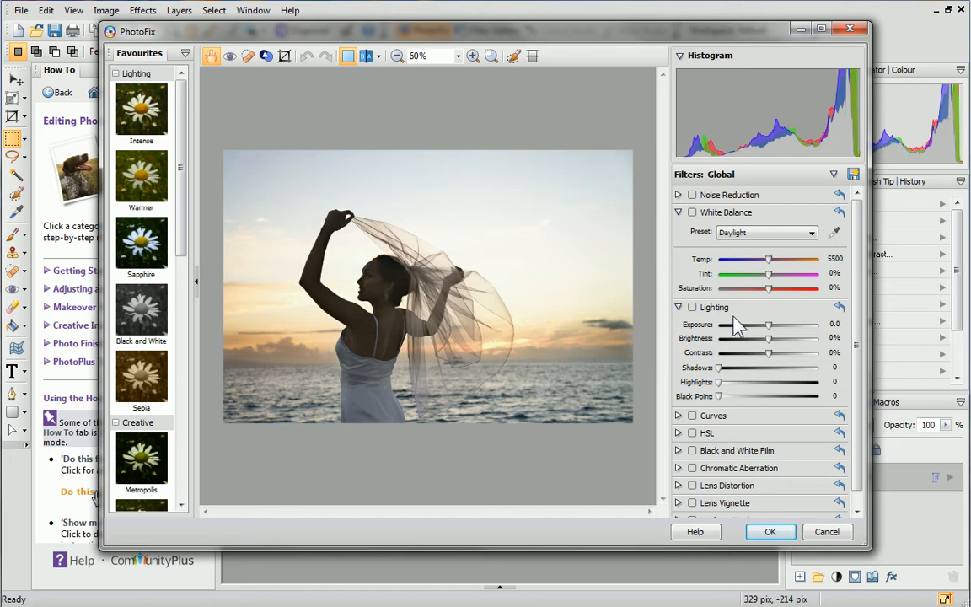
mouse_move(774, 335)
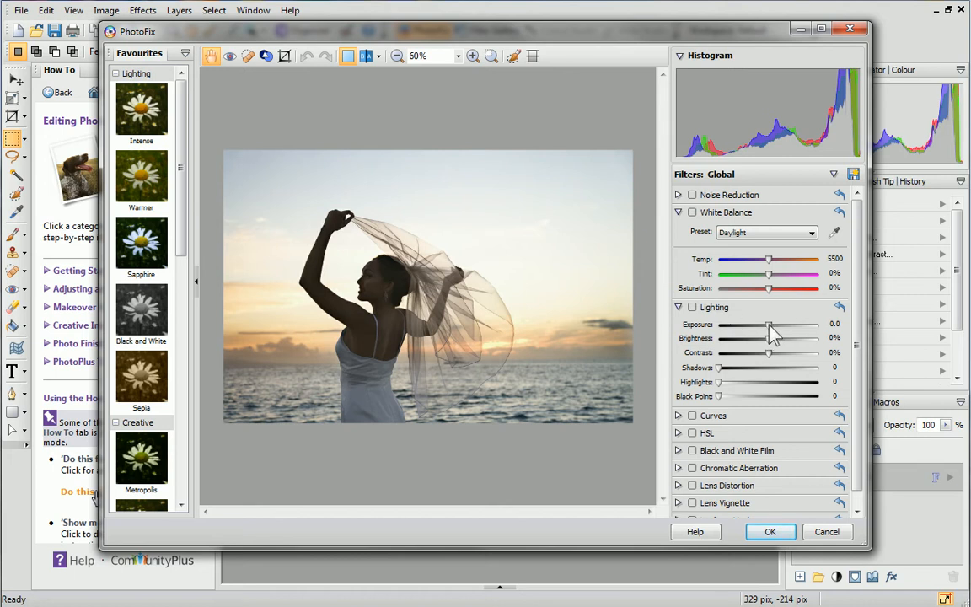
Step: Adjust Lighting: slight exposure and brightness boost, lower contrast, gently lifted shadows and highlights
drag(769, 324, 789, 324)
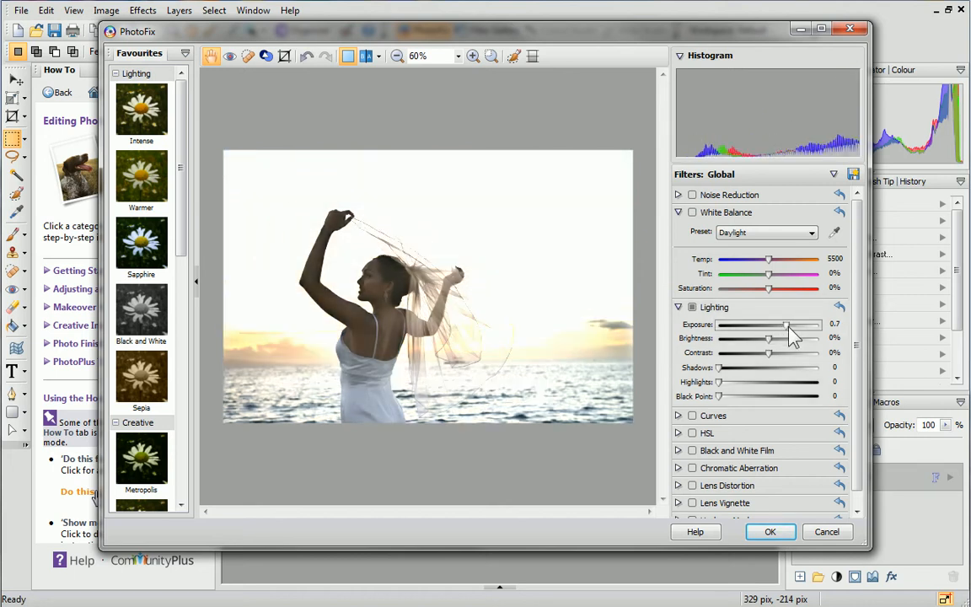
drag(789, 324, 767, 324)
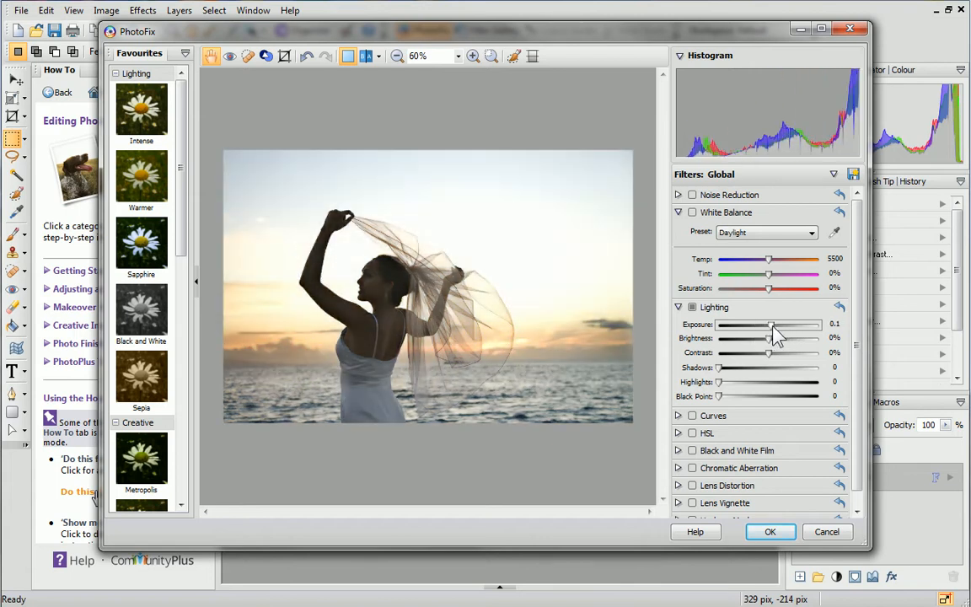
mouse_move(773, 346)
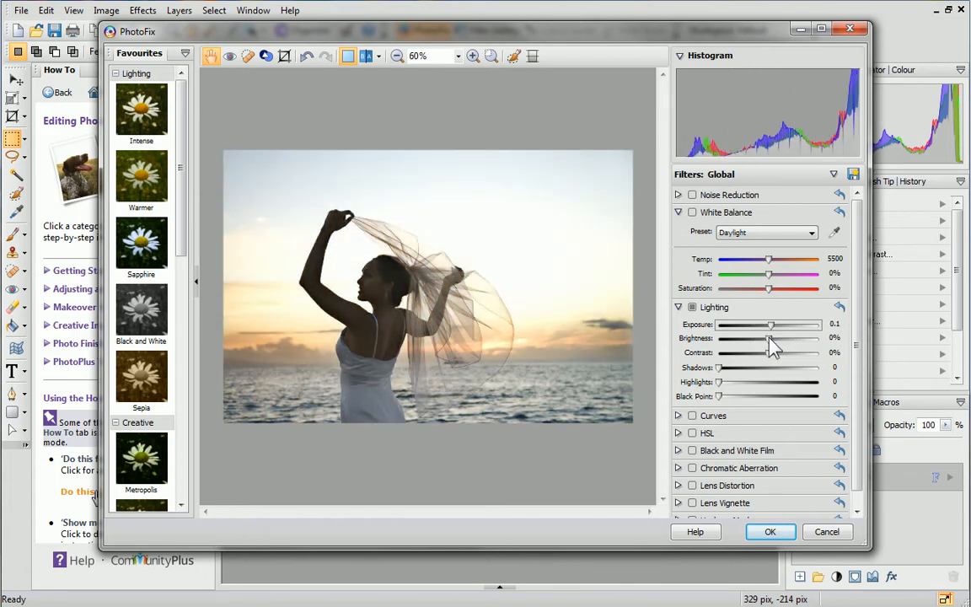
drag(768, 337, 758, 337)
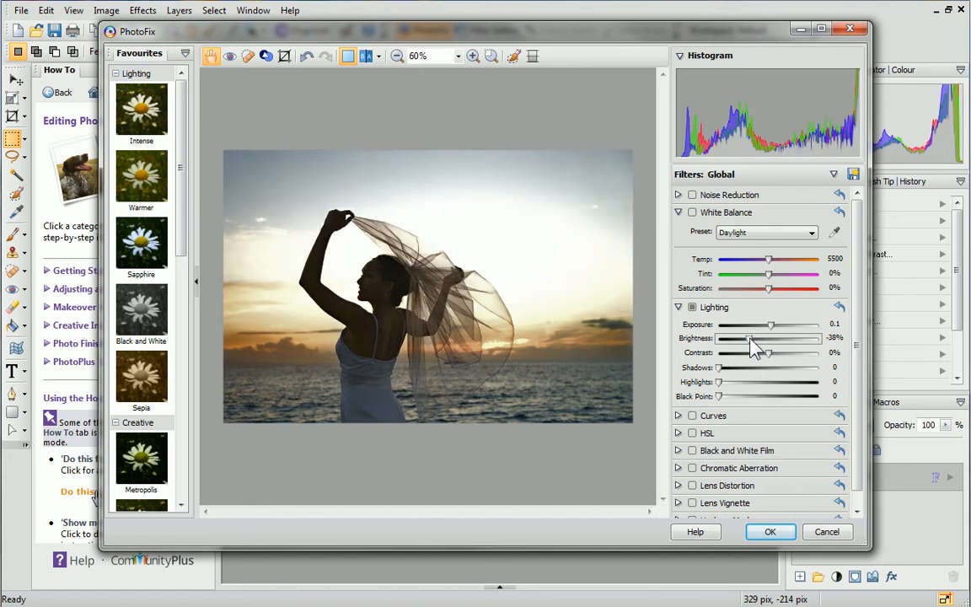
drag(762, 337, 772, 337)
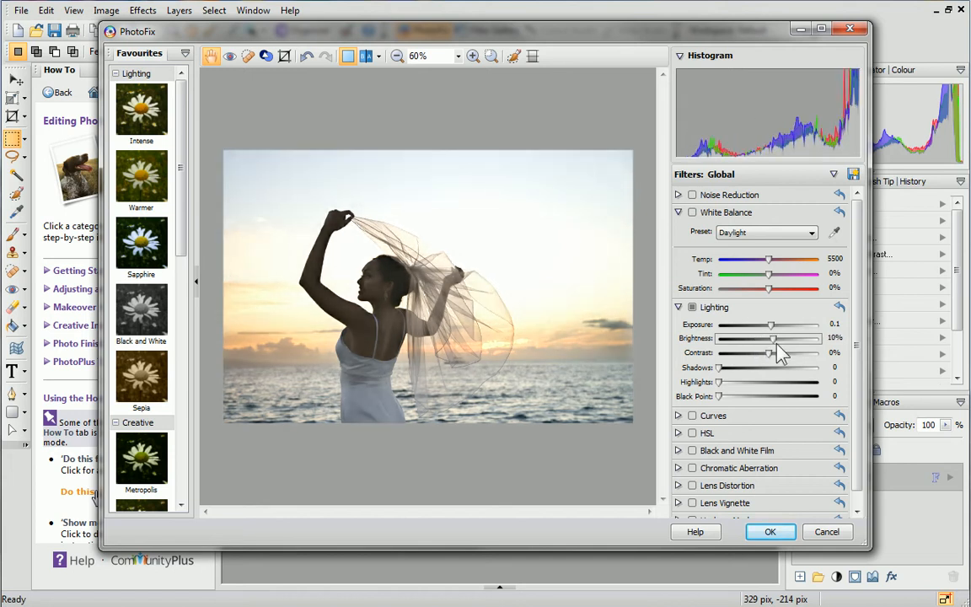
drag(769, 352, 779, 352)
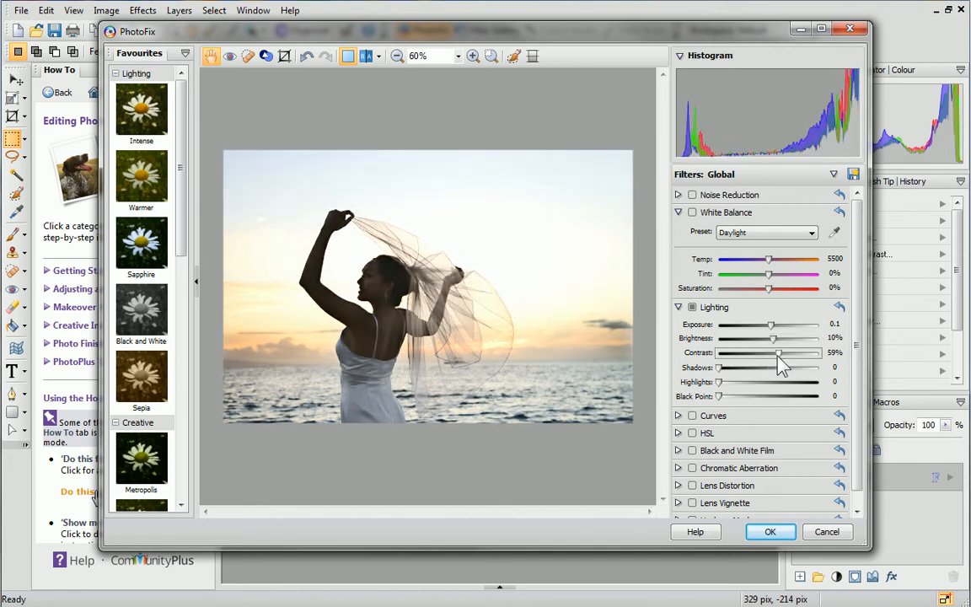
drag(779, 352, 735, 353)
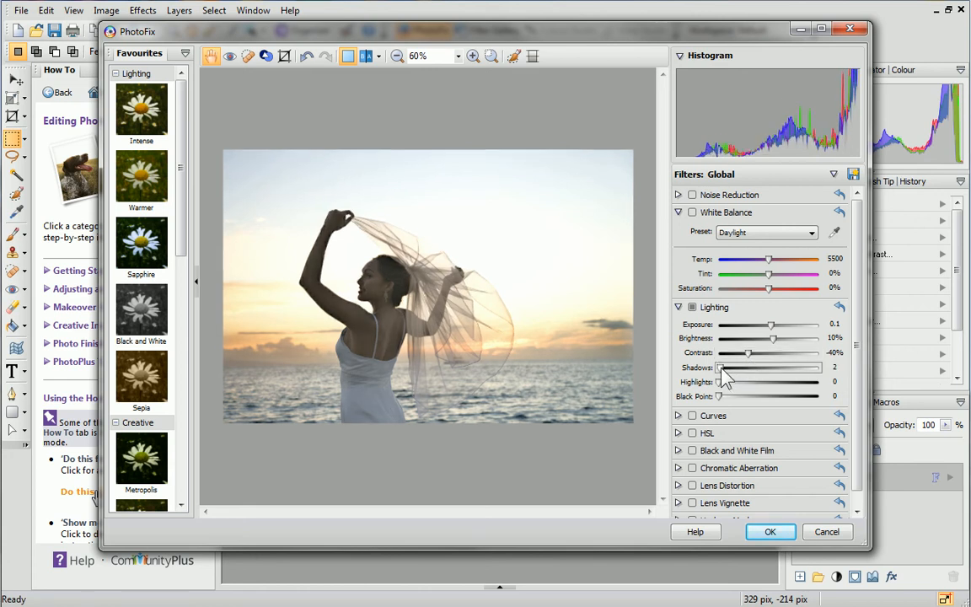
drag(722, 367, 739, 367)
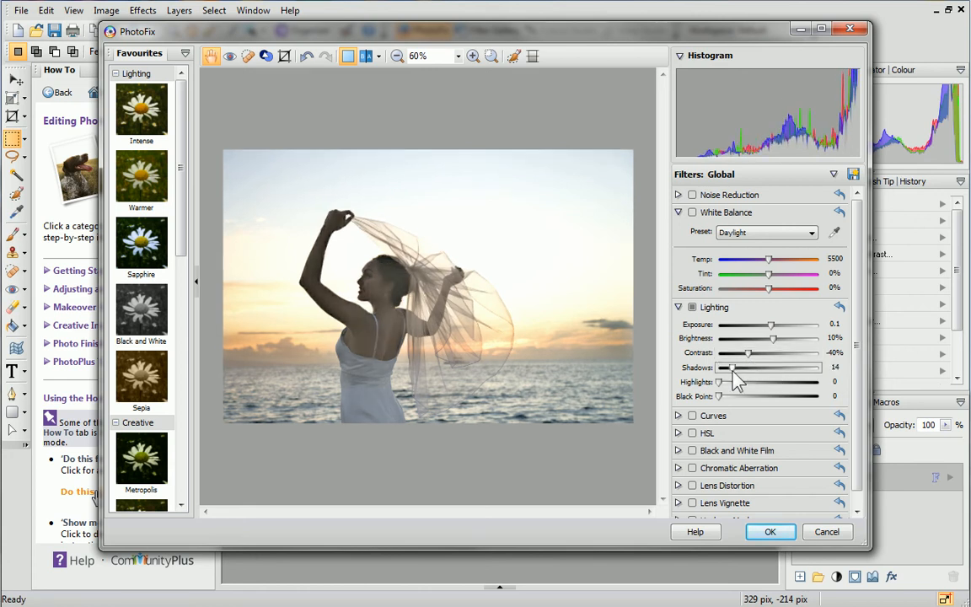
drag(734, 381, 742, 381)
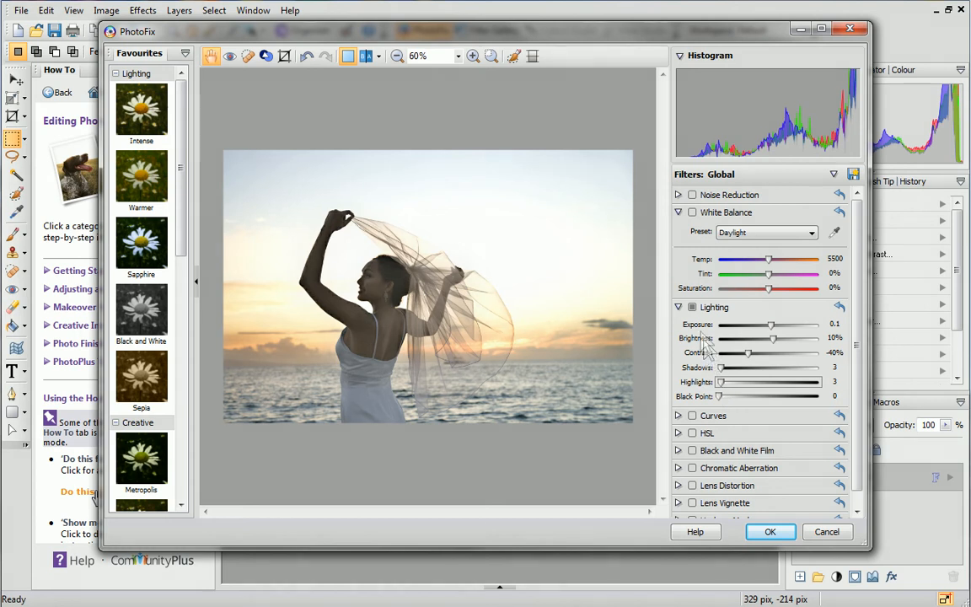
mouse_move(691, 307)
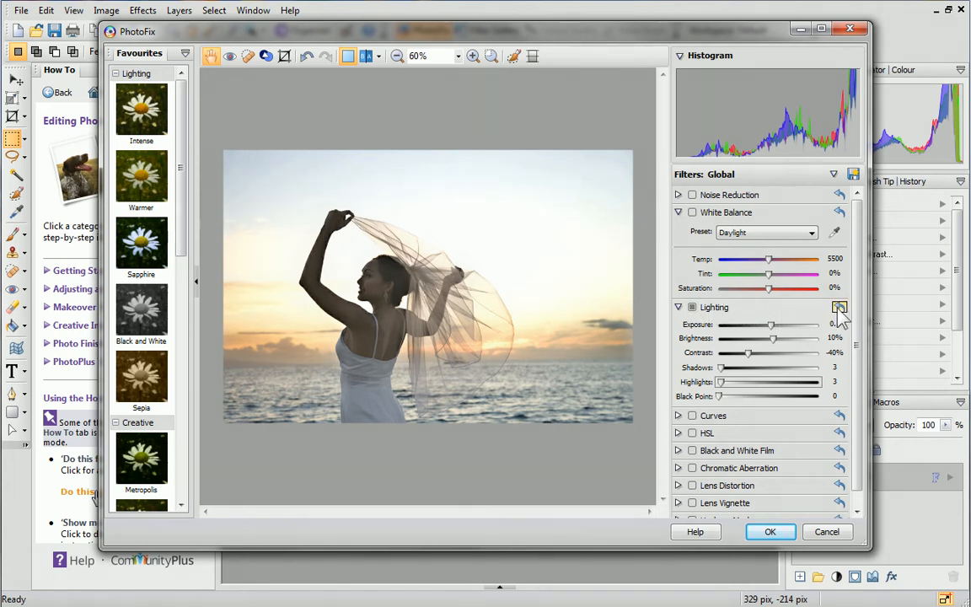
mouse_move(840, 307)
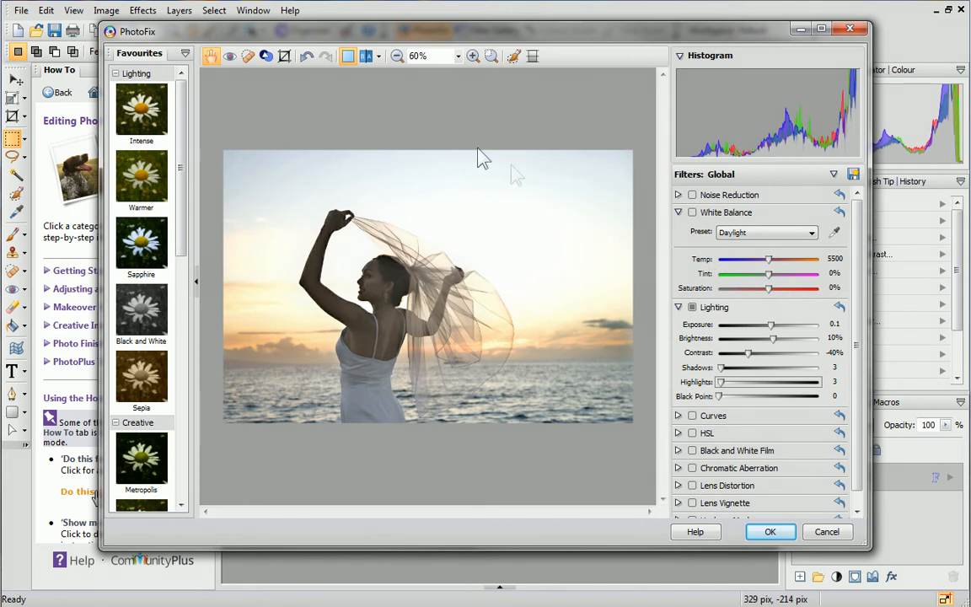
mouse_move(364, 55)
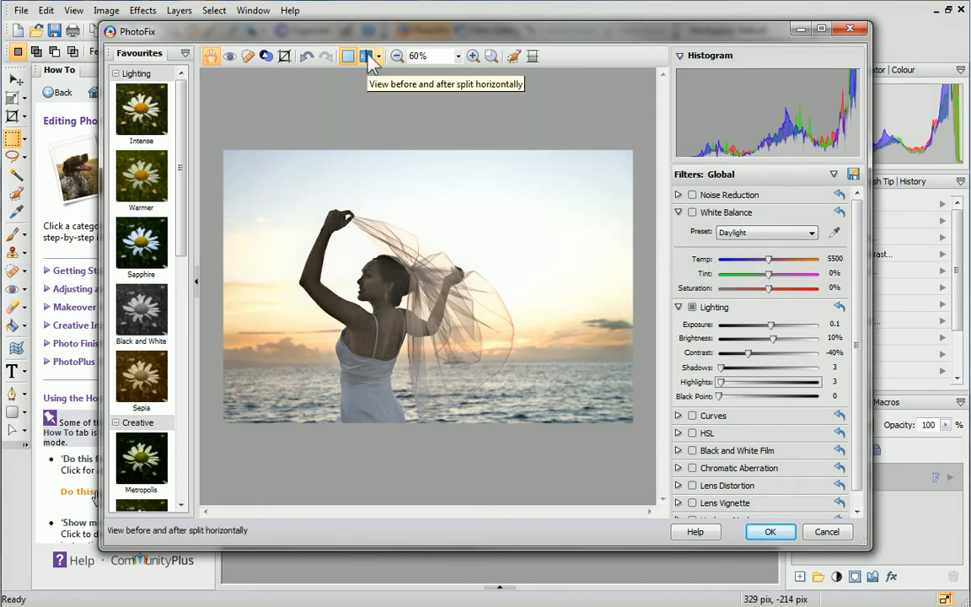
Step: Switch to horizontal split before/after view, move the divider, and zoom in twice
click(364, 55)
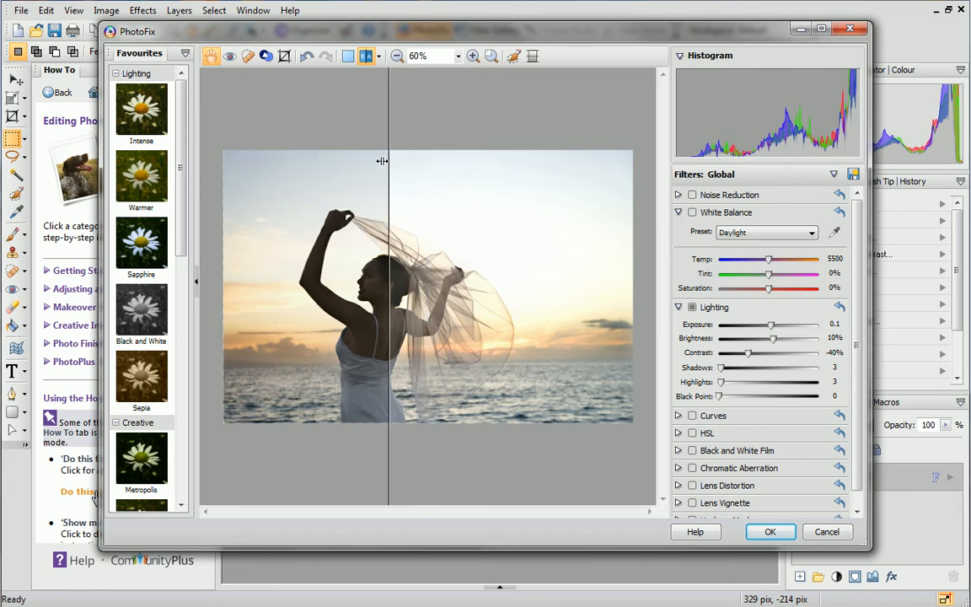
drag(387, 162, 422, 199)
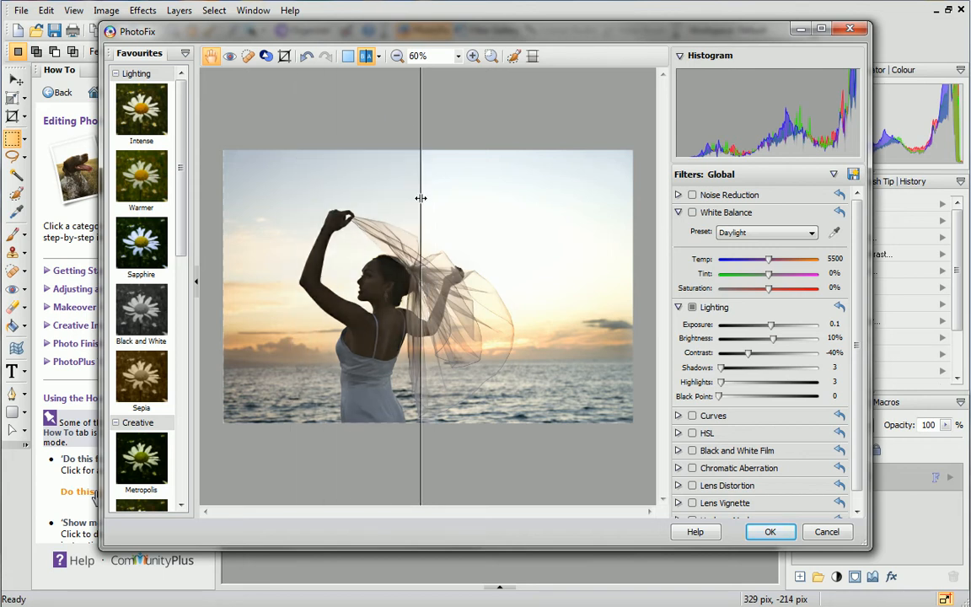
mouse_move(472, 56)
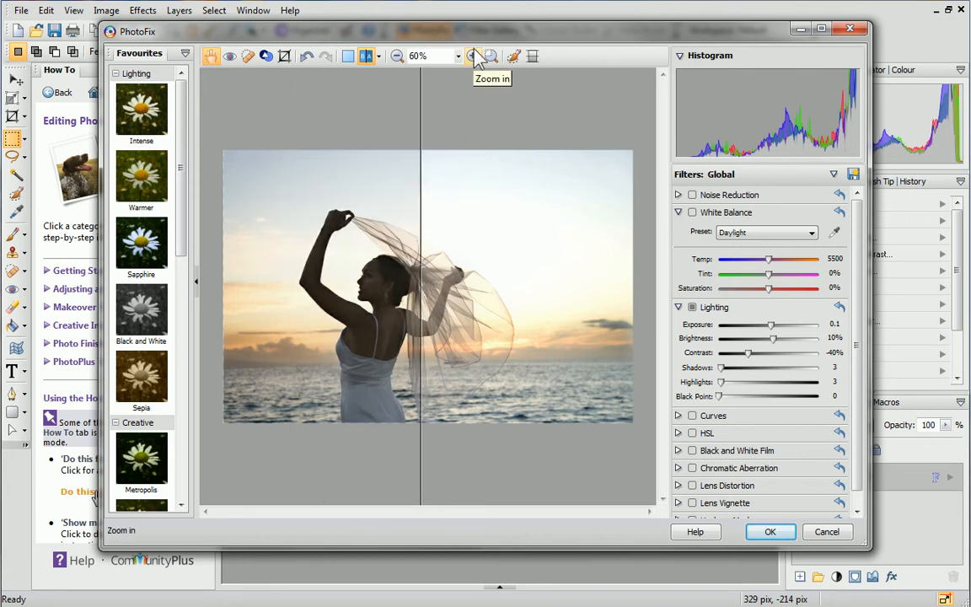
click(472, 56)
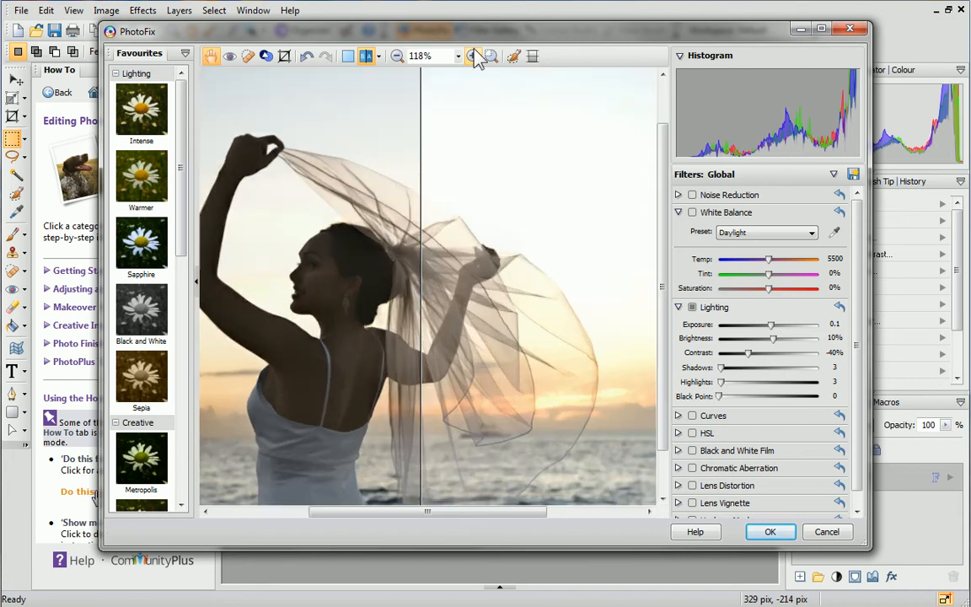
click(396, 55)
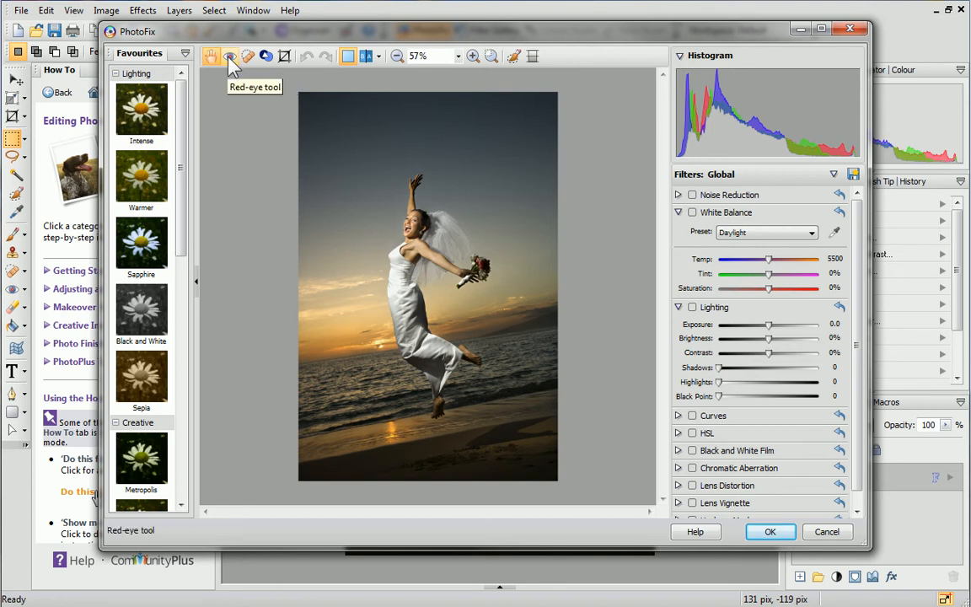
mouse_move(267, 56)
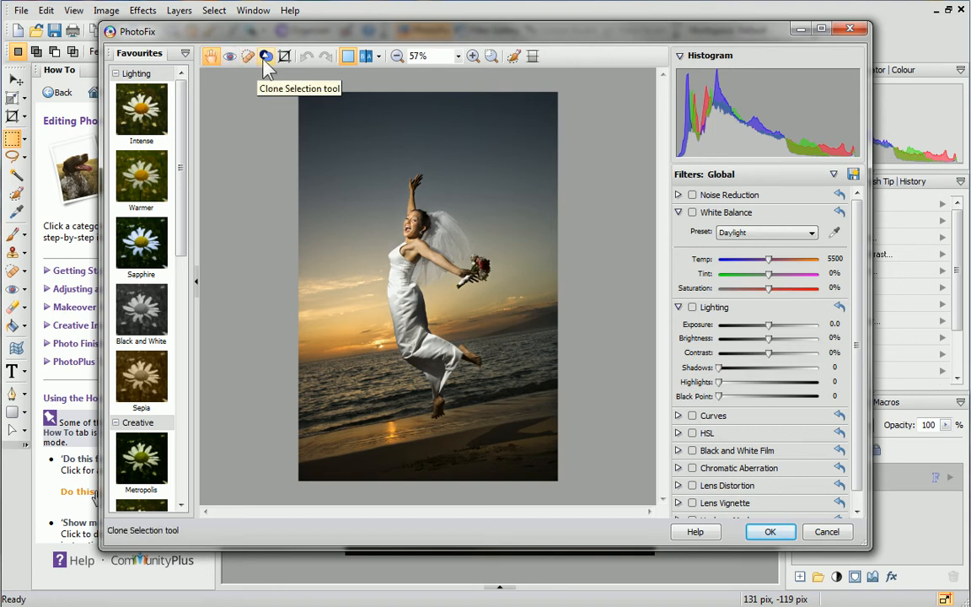
mouse_move(285, 55)
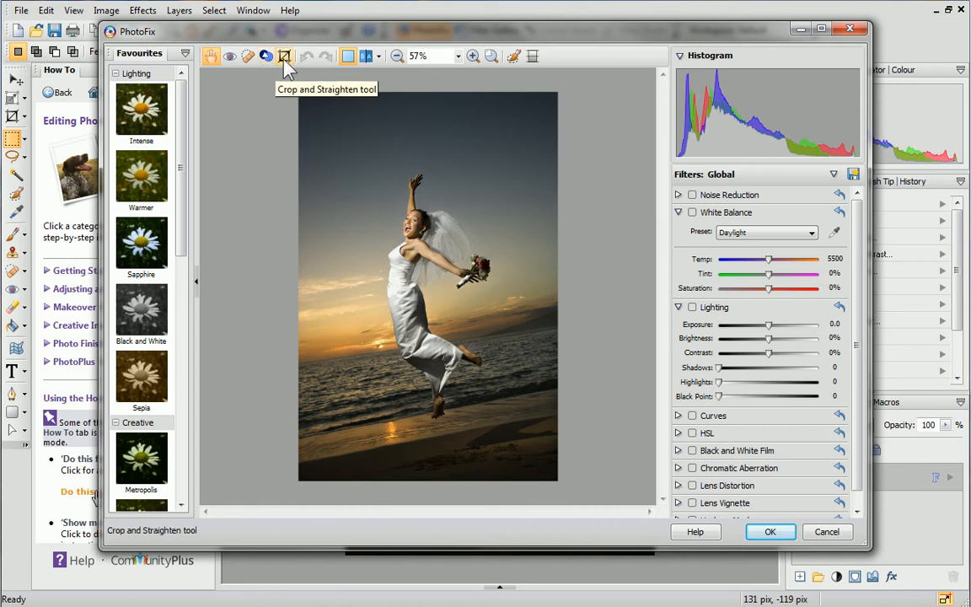
Step: In Crop and Straighten, rotate the photo until the horizon is nearly level
click(285, 55)
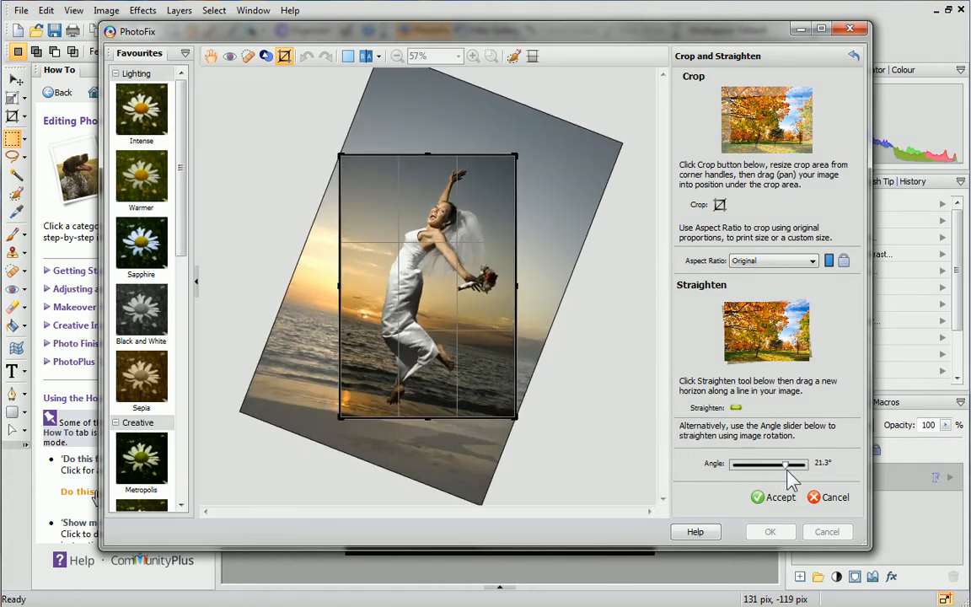
drag(786, 465, 762, 466)
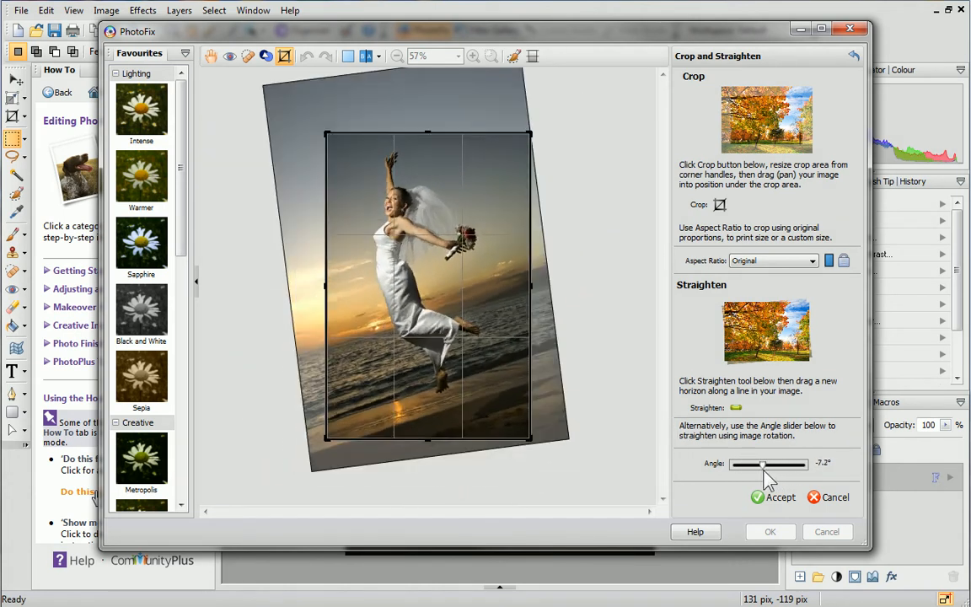
drag(762, 465, 773, 465)
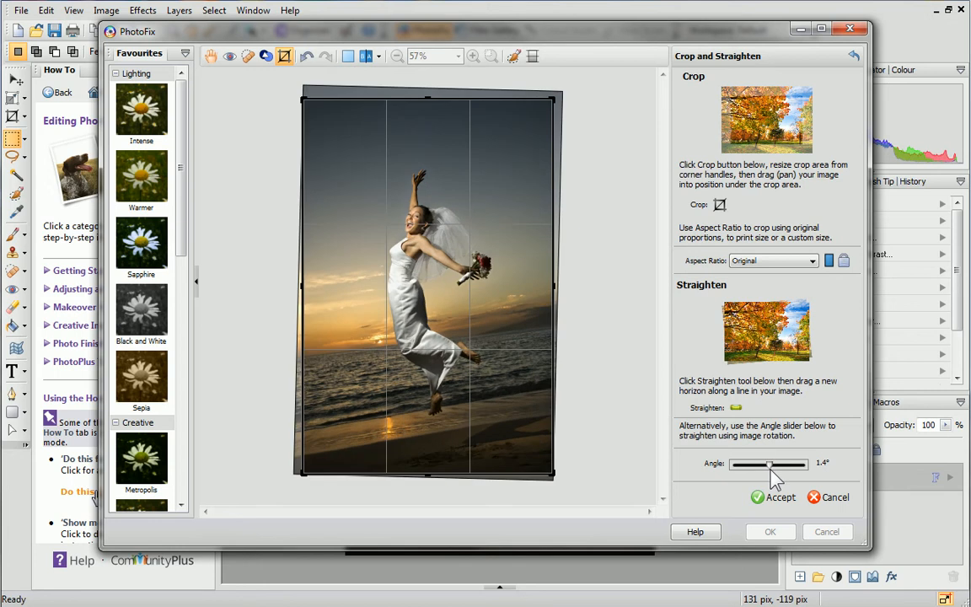
mouse_move(735, 410)
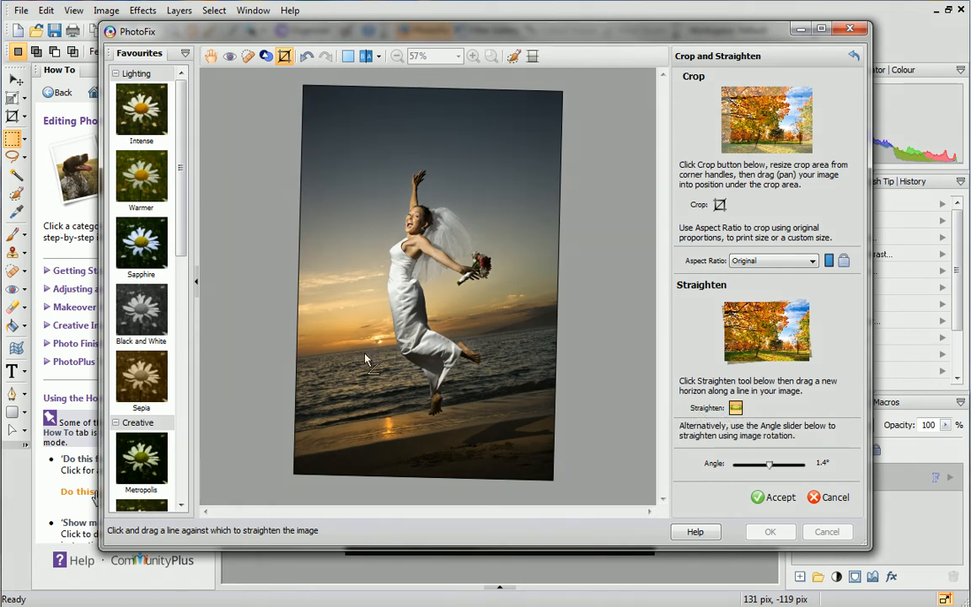
mouse_move(296, 371)
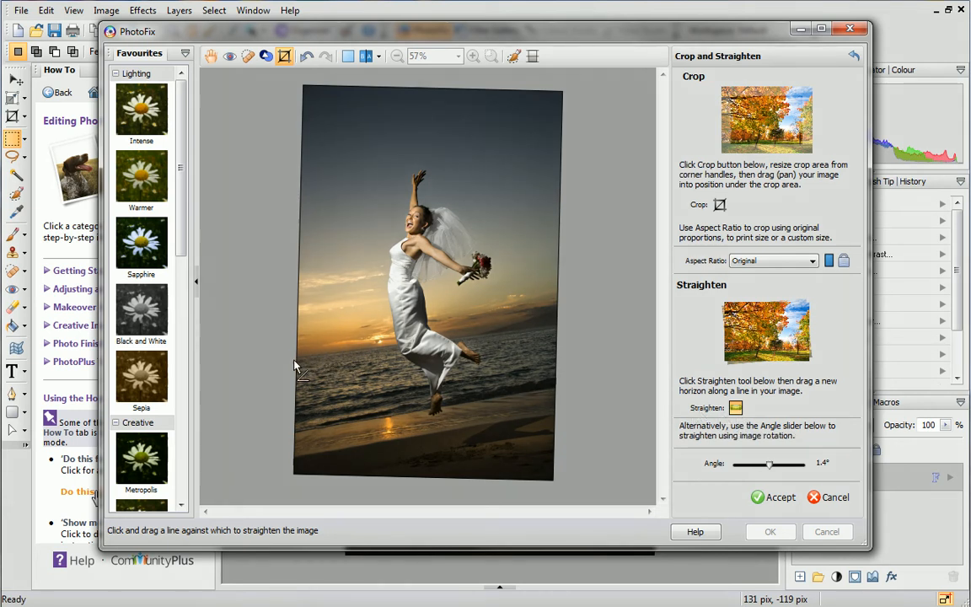
Step: Draw a straightening line along the sea horizon, rotating the photo about 9 degrees
drag(293, 361, 530, 334)
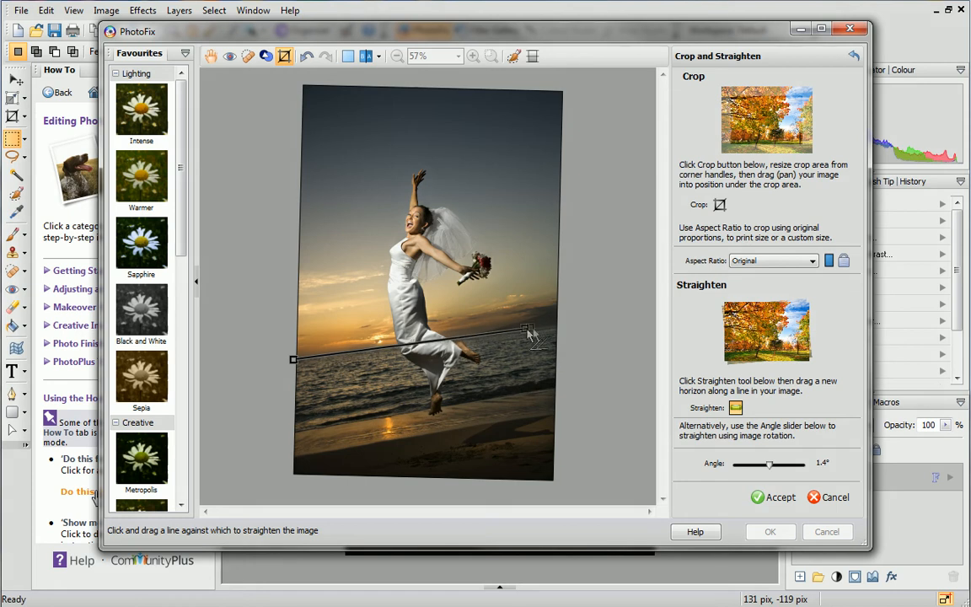
drag(526, 334, 570, 324)
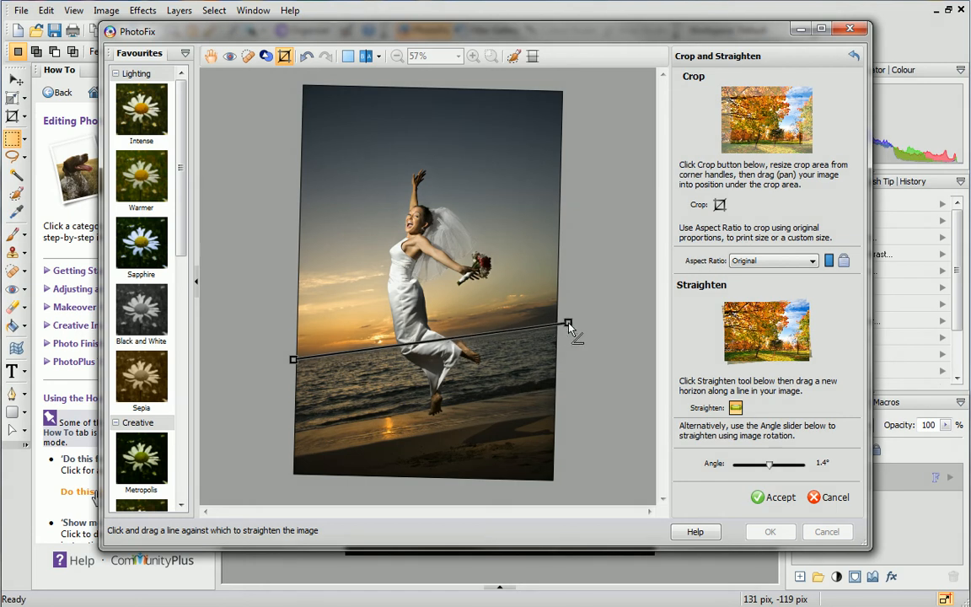
drag(293, 358, 572, 329)
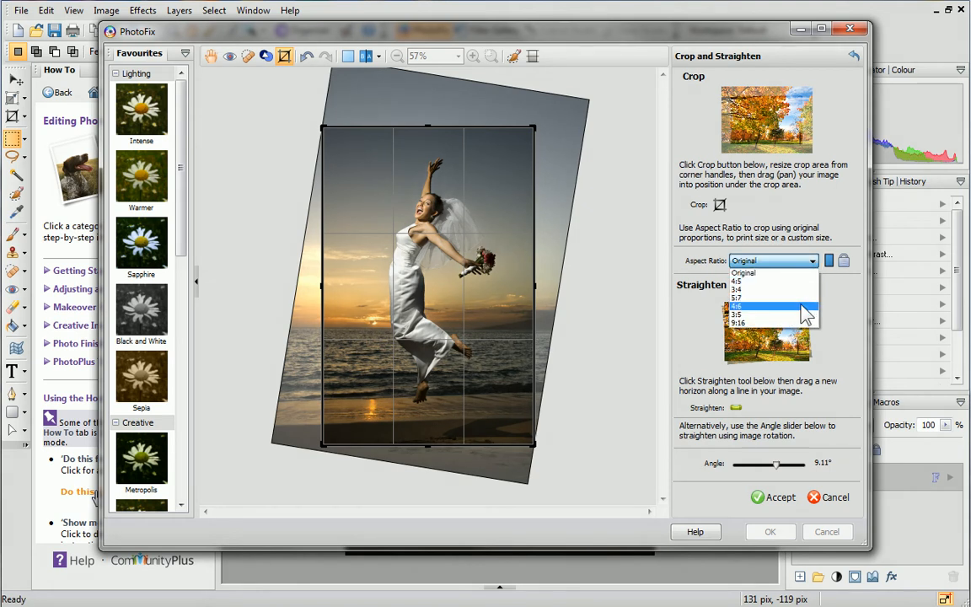
Step: Crop to a tall aspect ratio around the bride and accept the straighten-and-crop changes
click(738, 307)
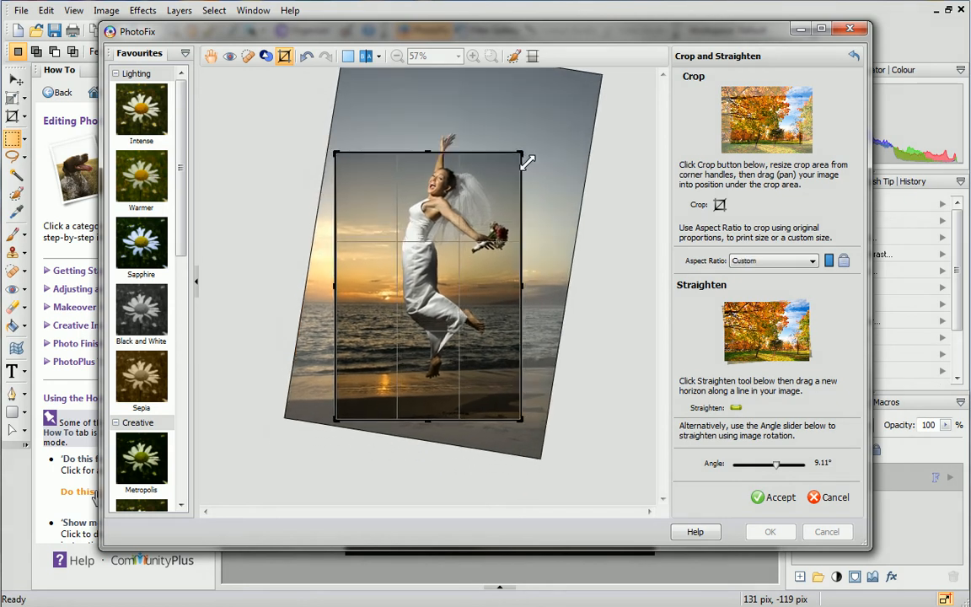
click(769, 260)
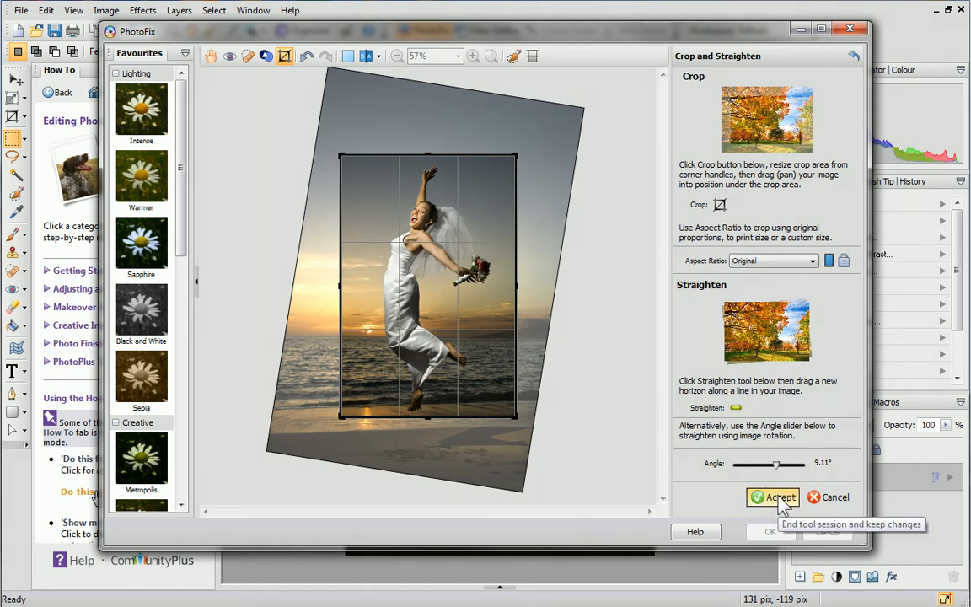
click(773, 495)
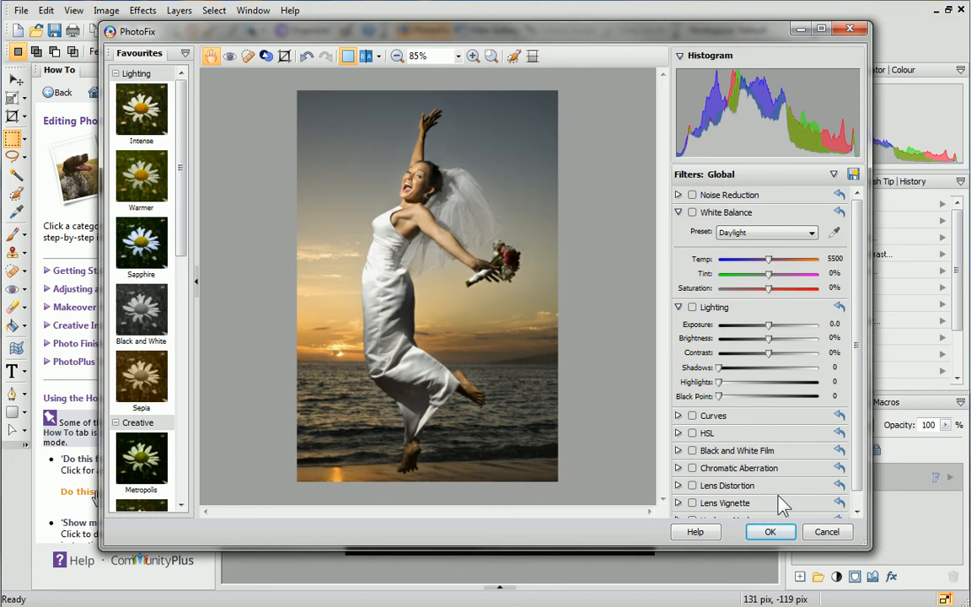
mouse_move(773, 500)
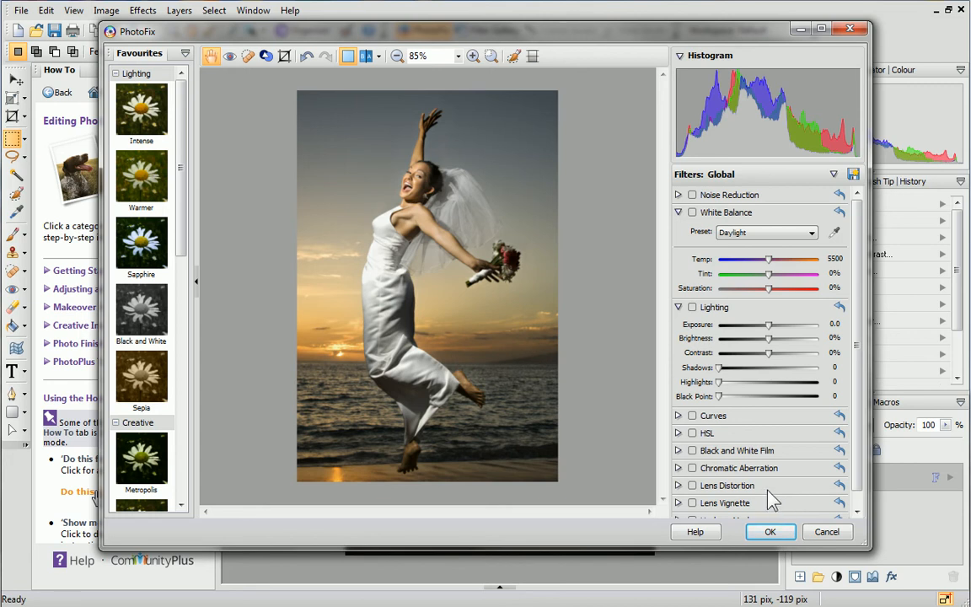
click(142, 177)
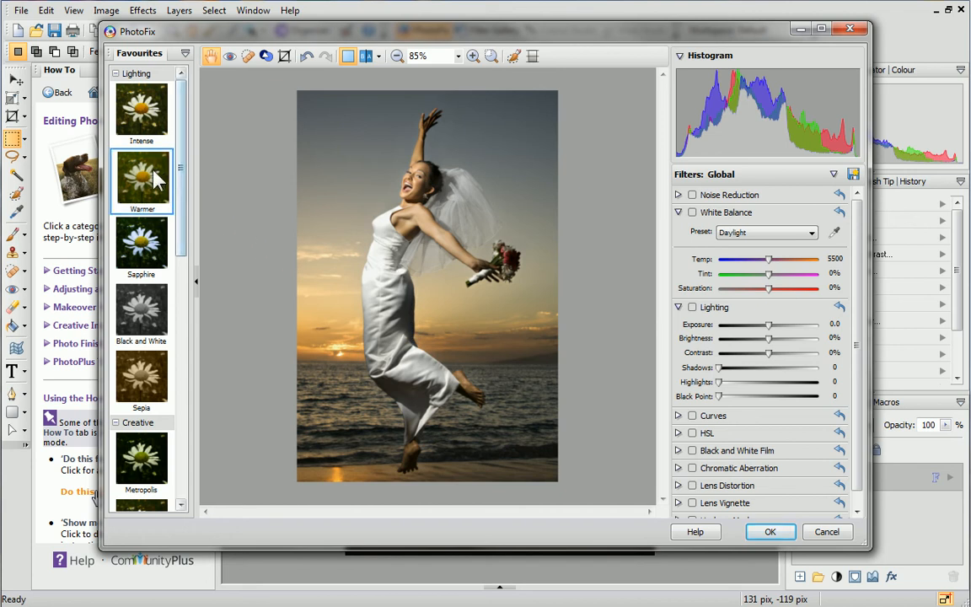
click(142, 177)
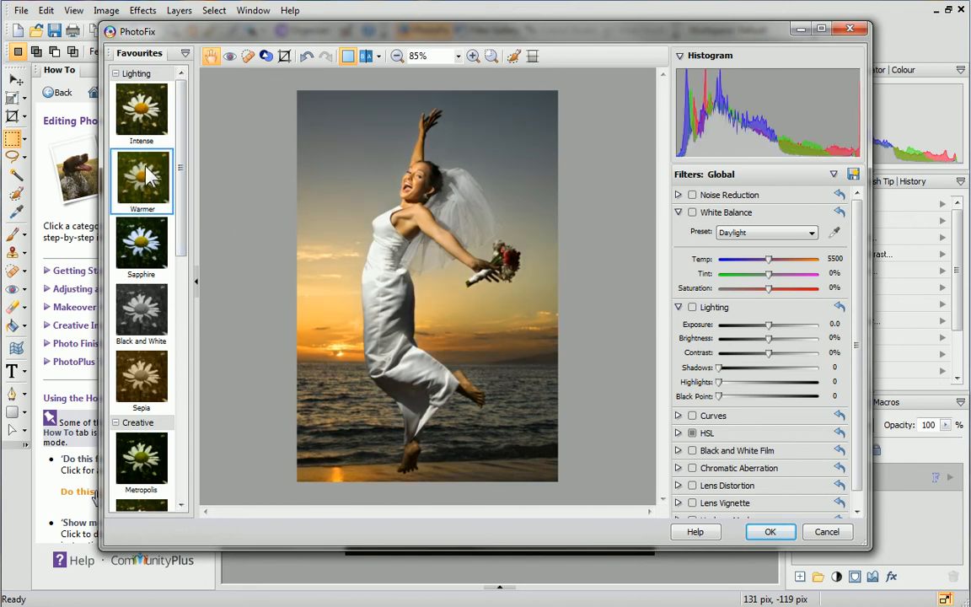
click(141, 317)
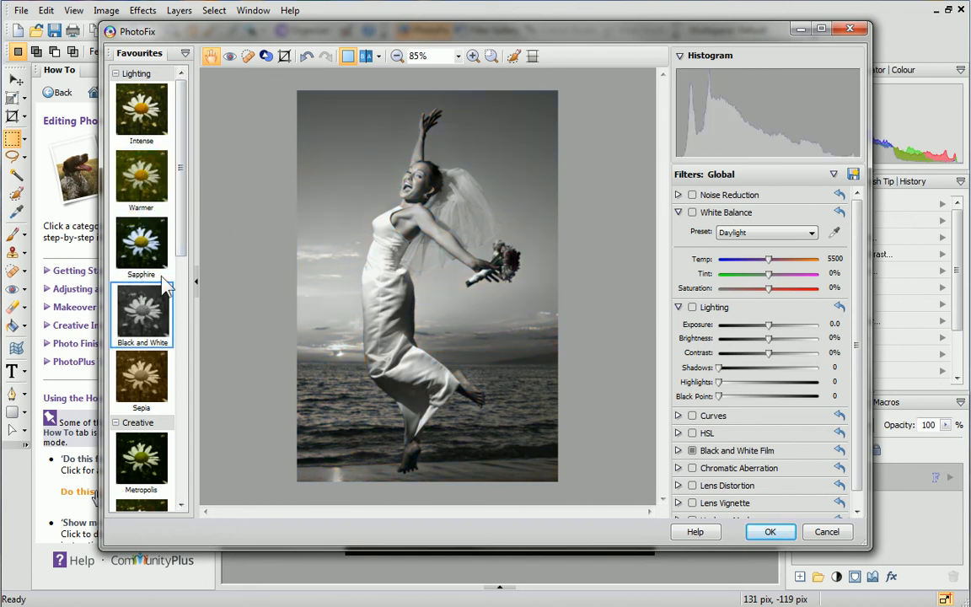
scroll(down, 3)
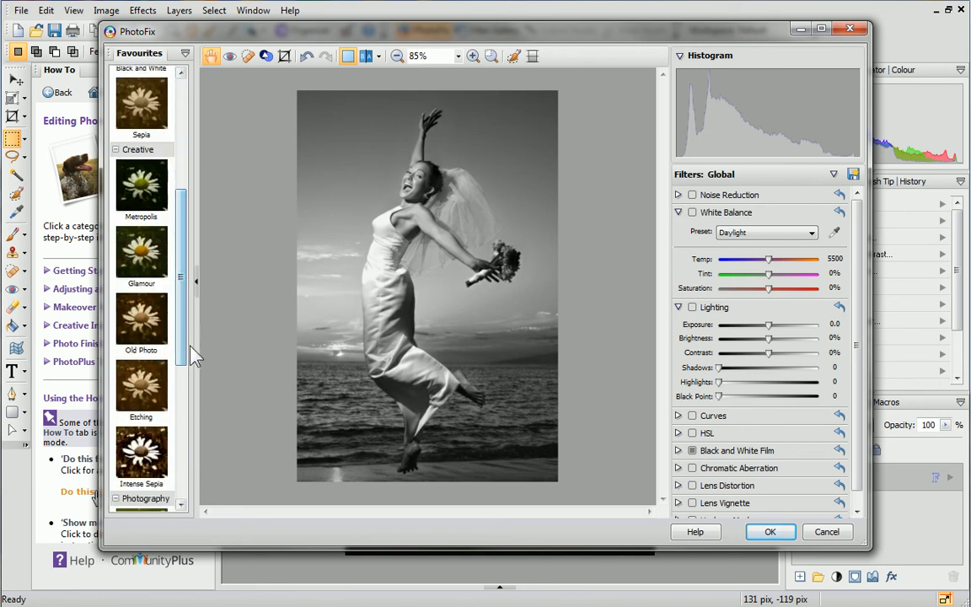
click(142, 256)
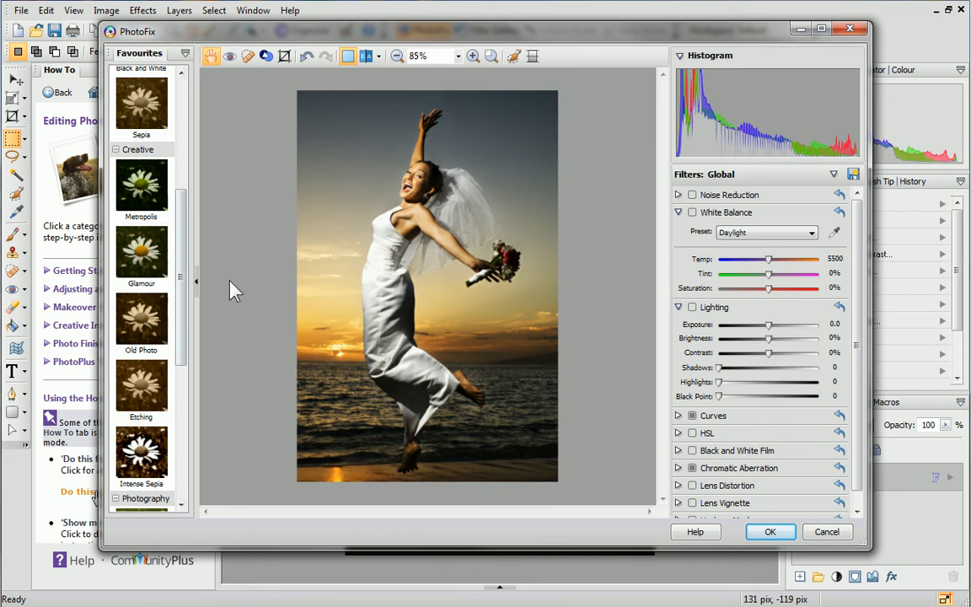
mouse_move(692, 415)
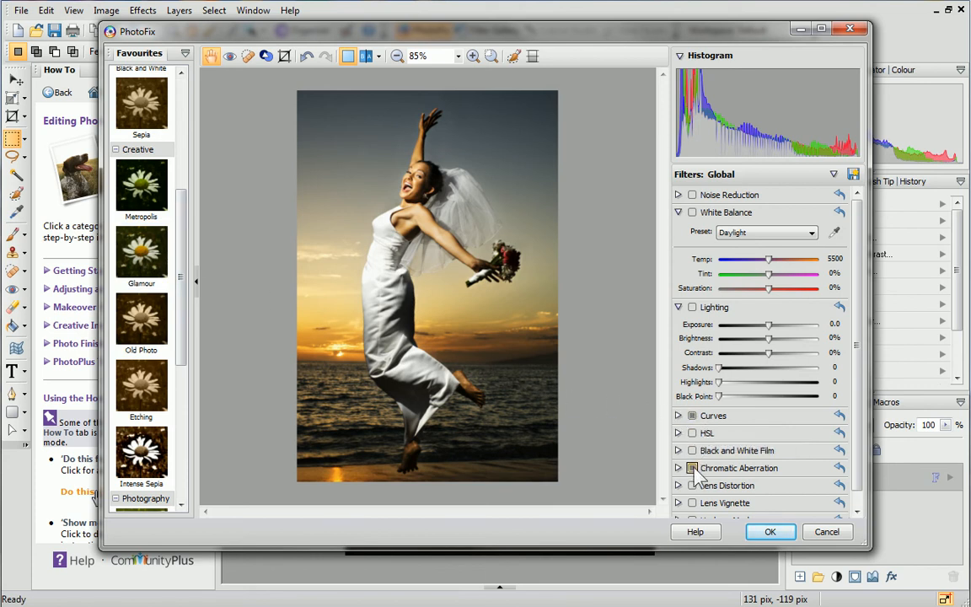
mouse_move(691, 469)
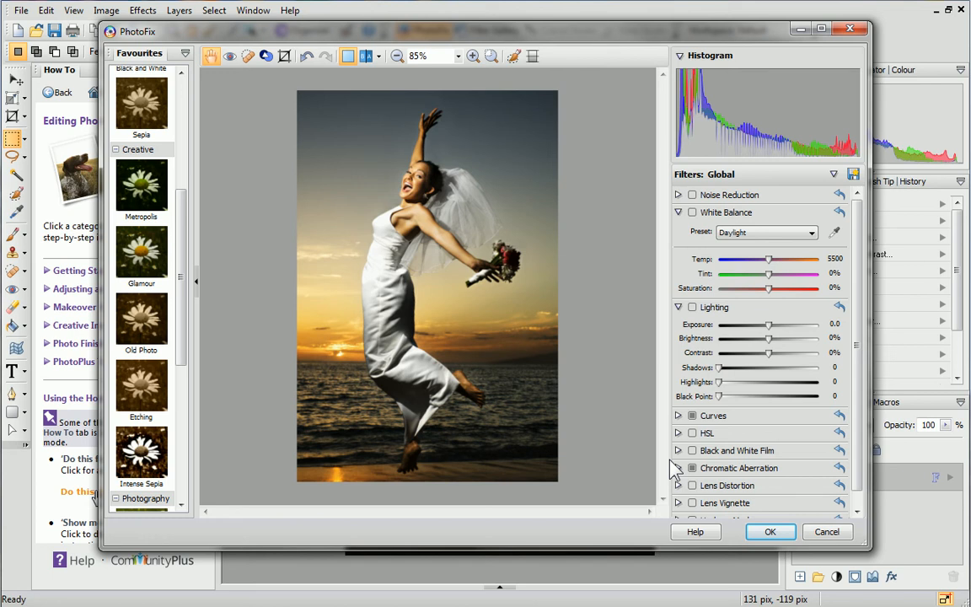
mouse_move(266, 202)
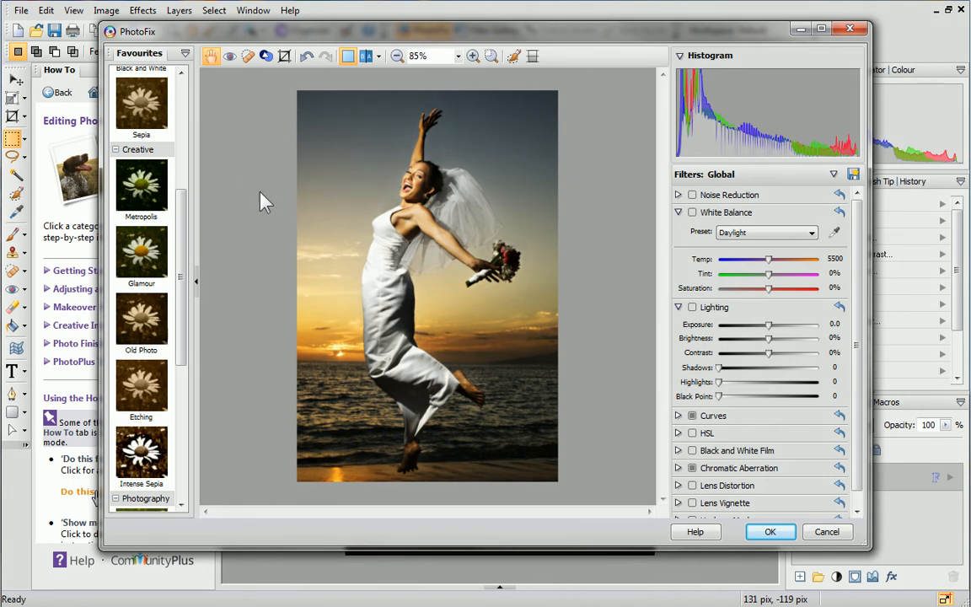
Step: Enable Black and White Film with Tint Hue 10 for a blush-pink tone
click(142, 101)
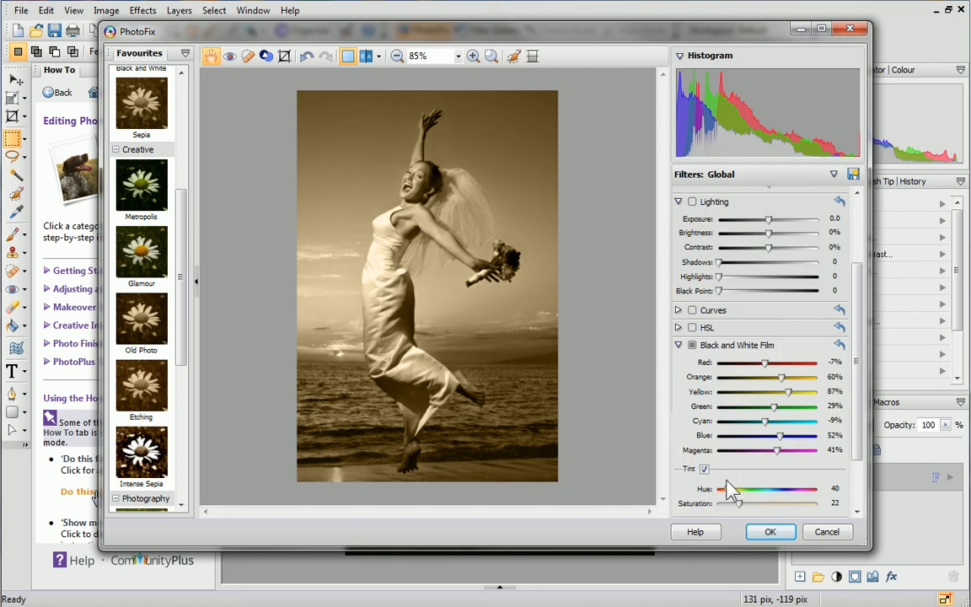
drag(745, 489, 718, 489)
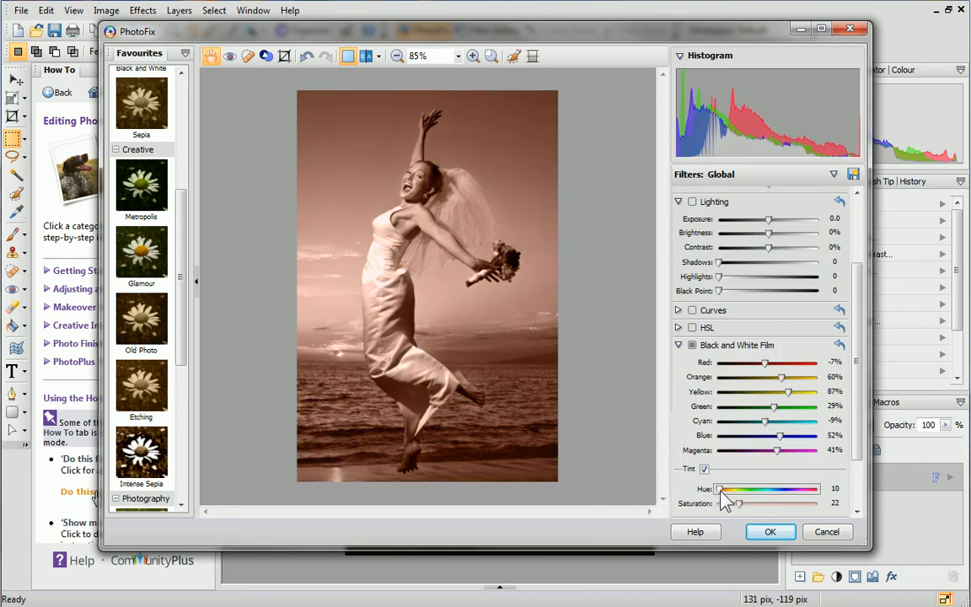
scroll(down, 3)
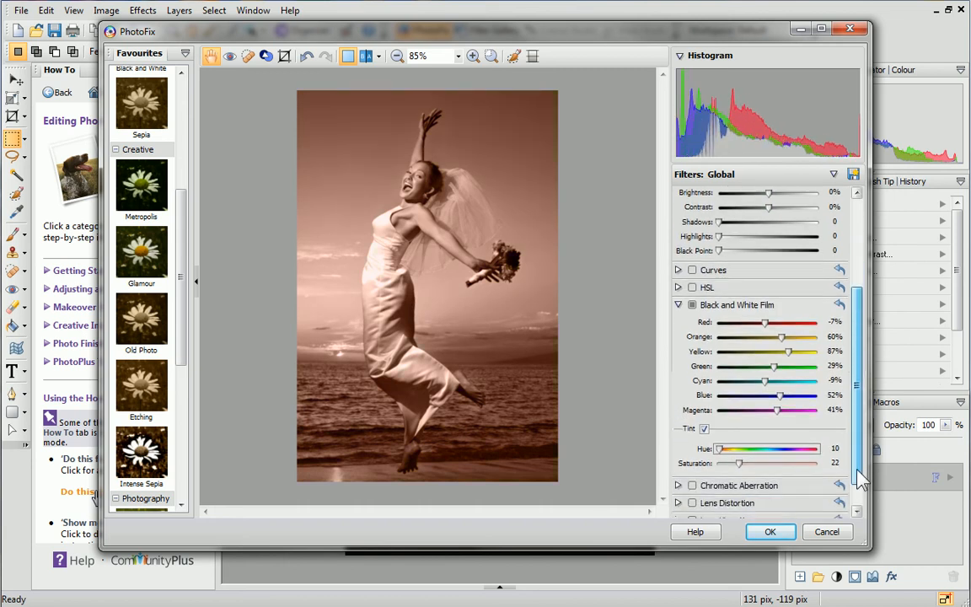
scroll(down, 3)
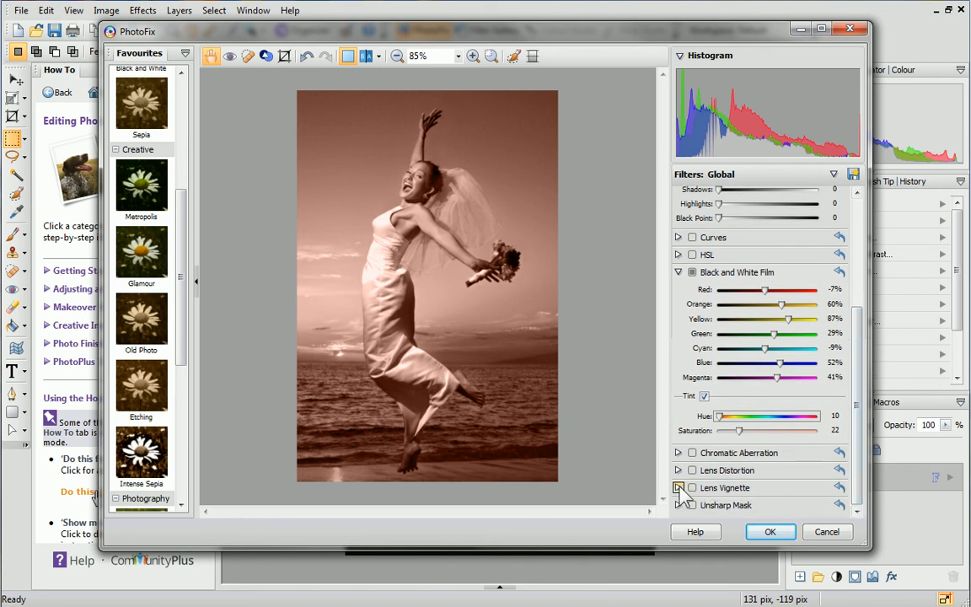
Step: Enable Lens Vignette and settle its Intensity at a moderate -63
click(678, 487)
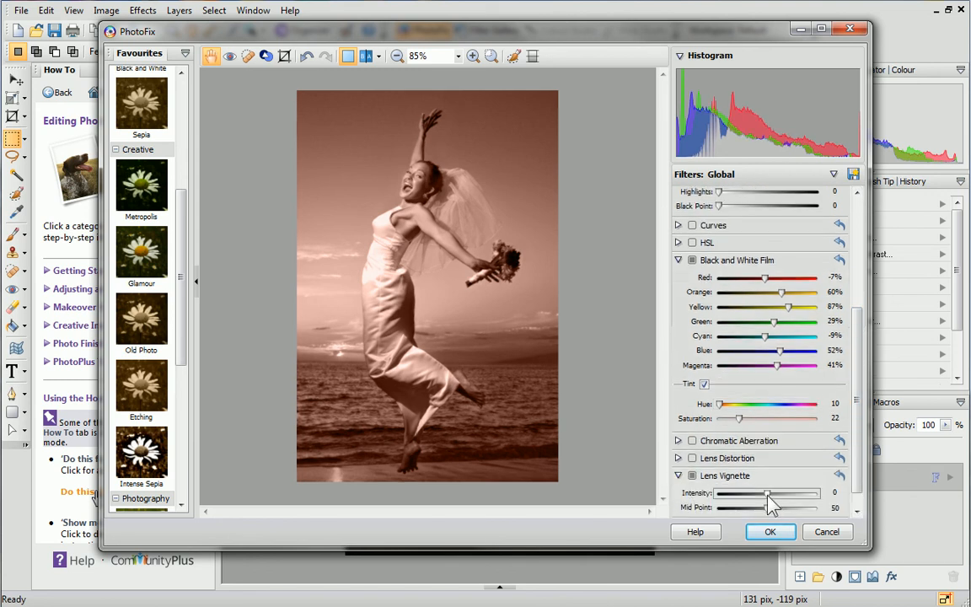
drag(767, 492, 721, 492)
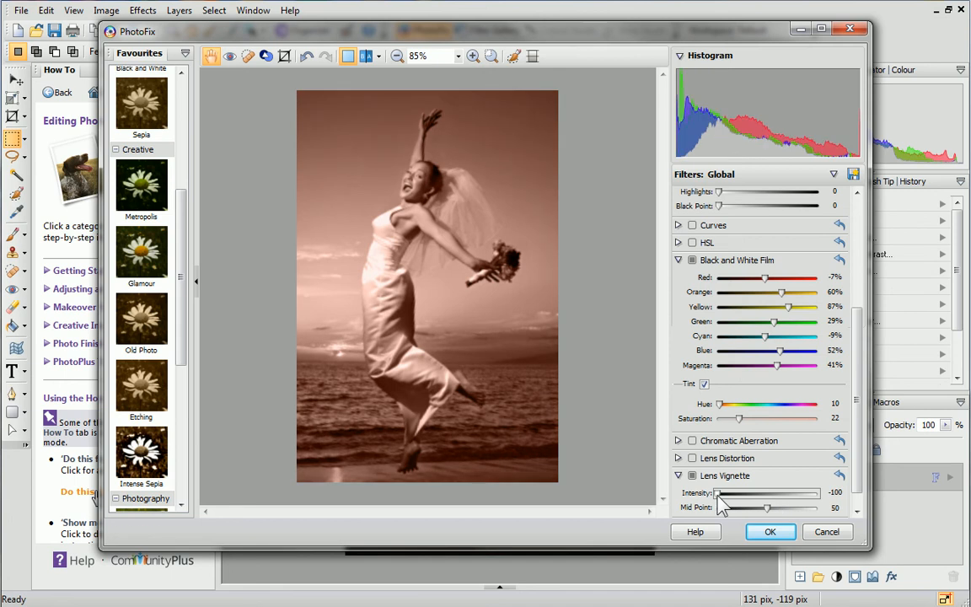
drag(722, 493, 768, 492)
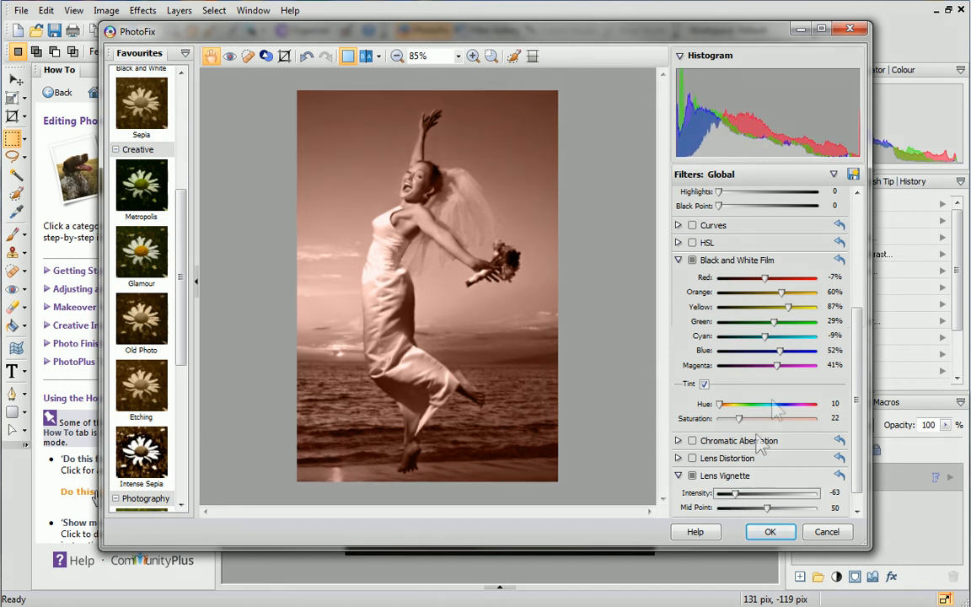
mouse_move(853, 174)
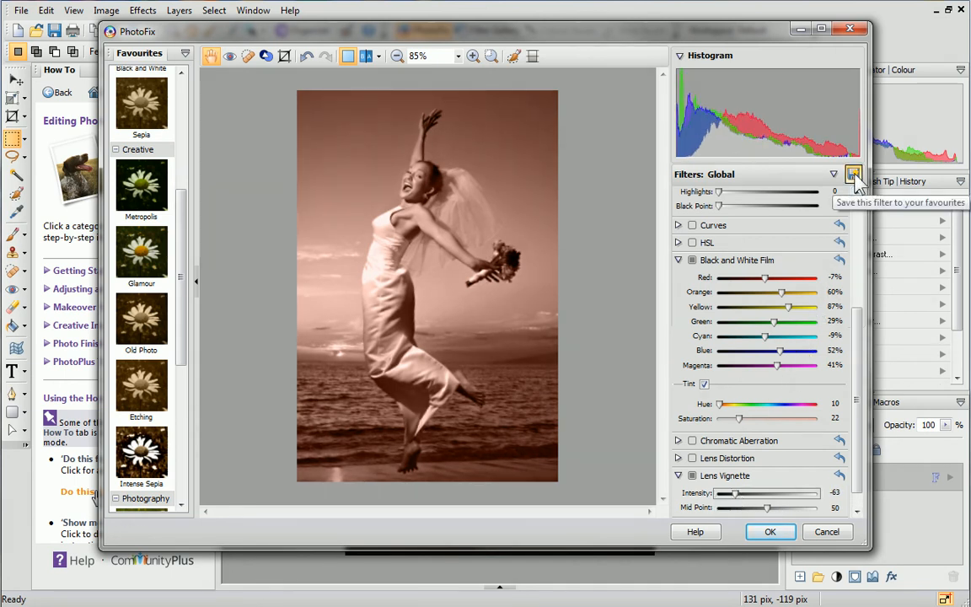
Step: Save the current filter settings as a 'Blush Vignette' favourite in the Lighting category
click(853, 174)
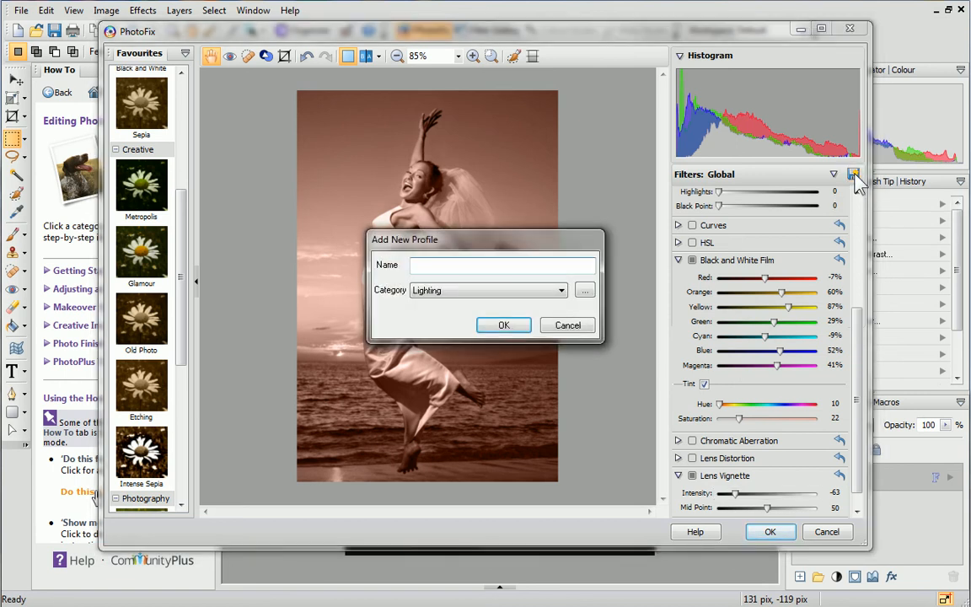
text(Blue)
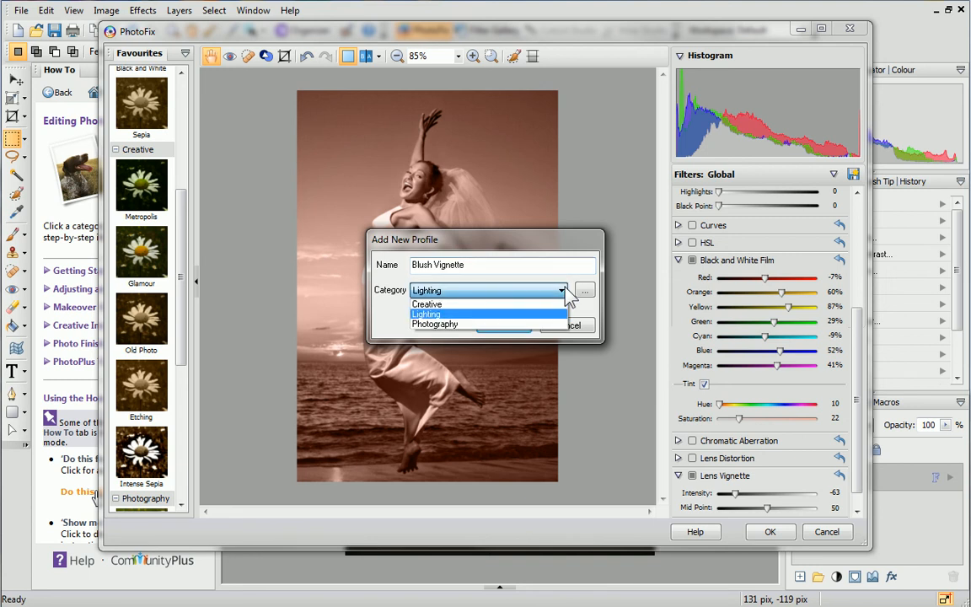
mouse_move(560, 324)
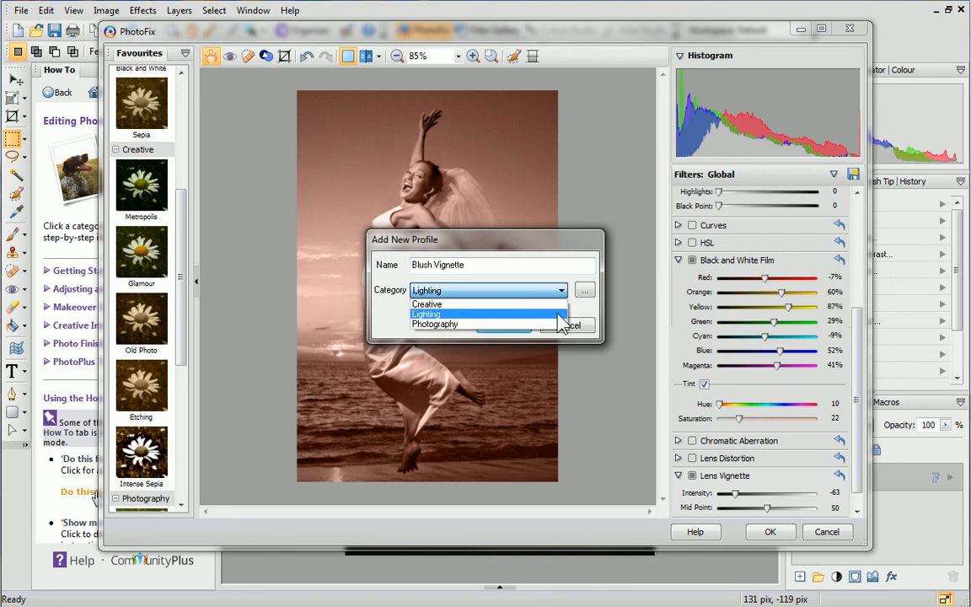
click(425, 313)
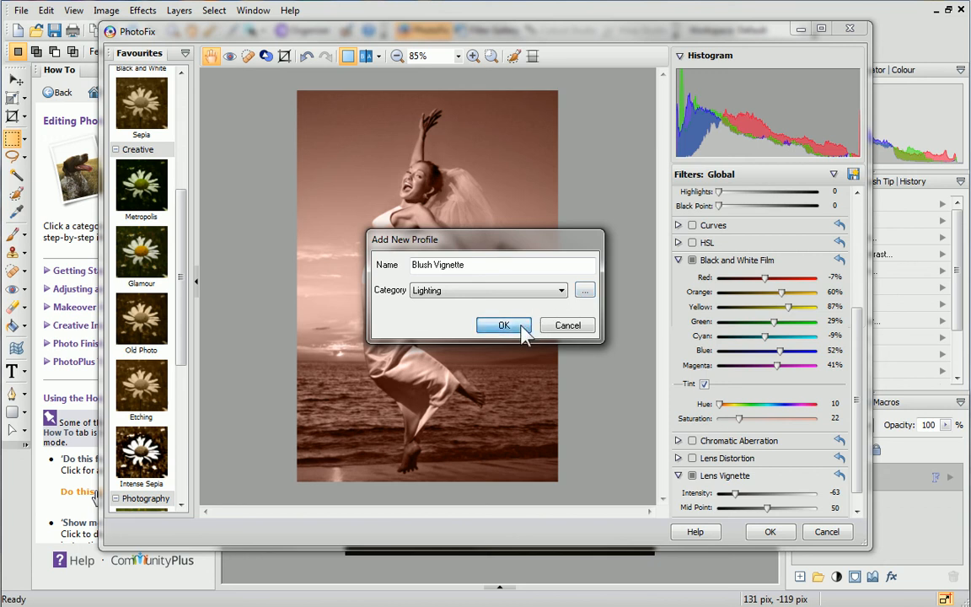
click(502, 326)
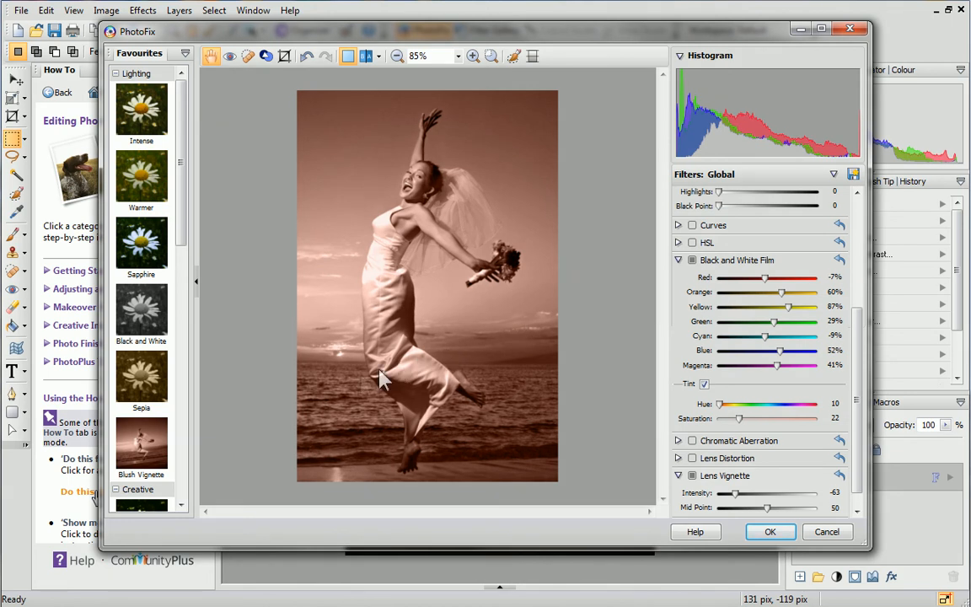
Step: Confirm PhotoFix with OK, applying the tint and vignette back in the main workspace
click(142, 446)
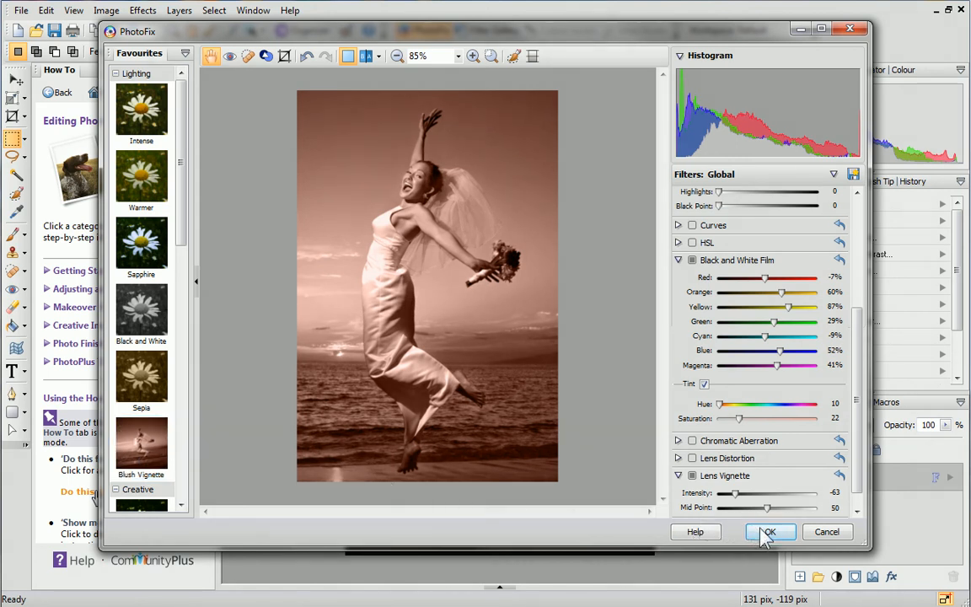
click(768, 533)
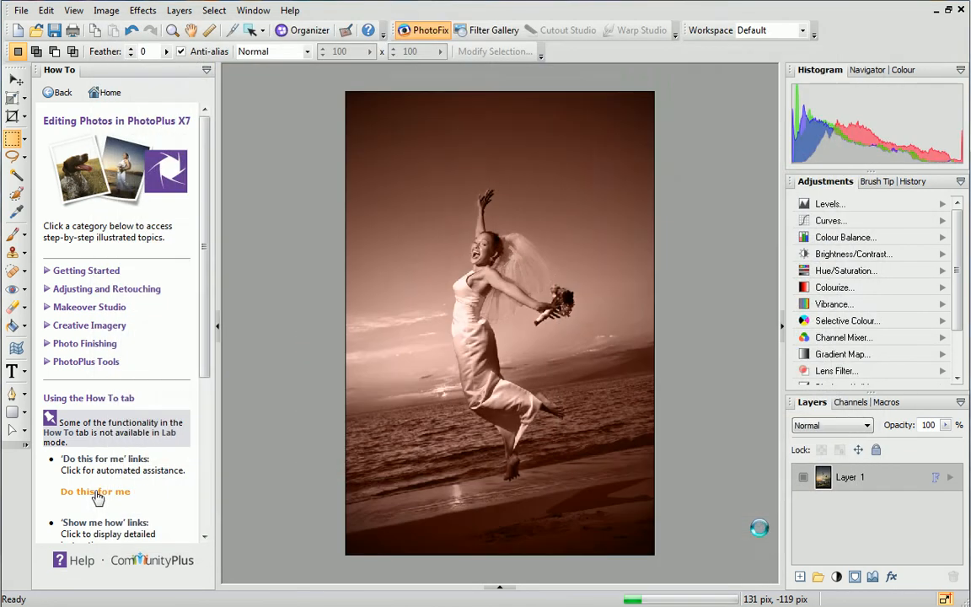